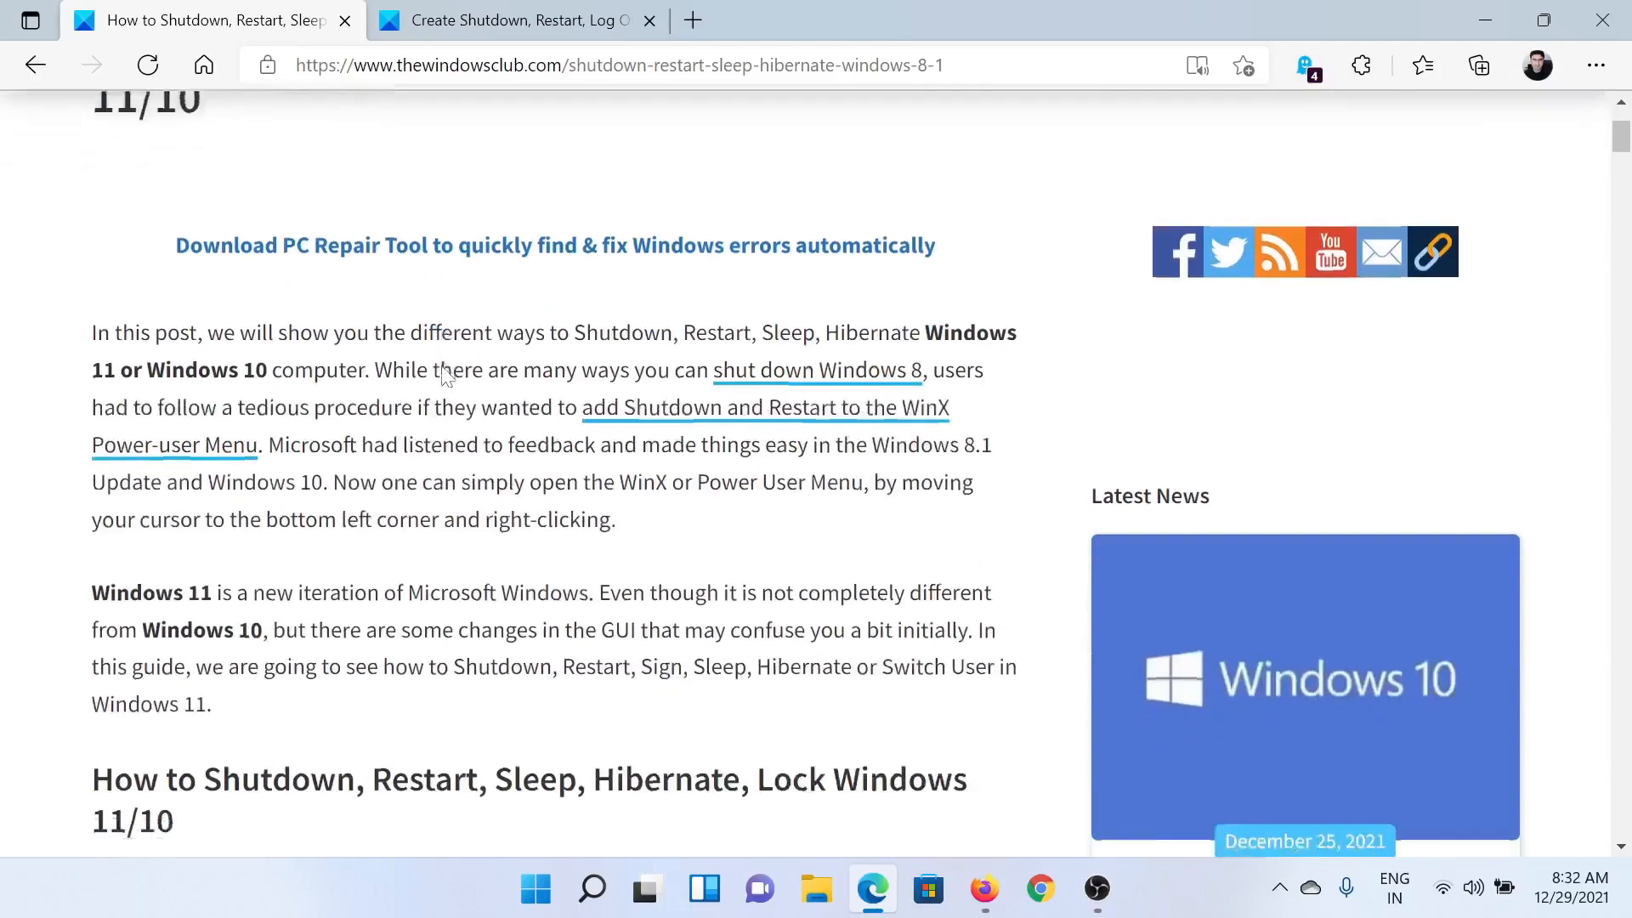
Scroll the article down to the numbered list of fifteen shutdown and restart methods.
{"action": "scroll", "scroll_direction": "down", "scroll_amount": 3}
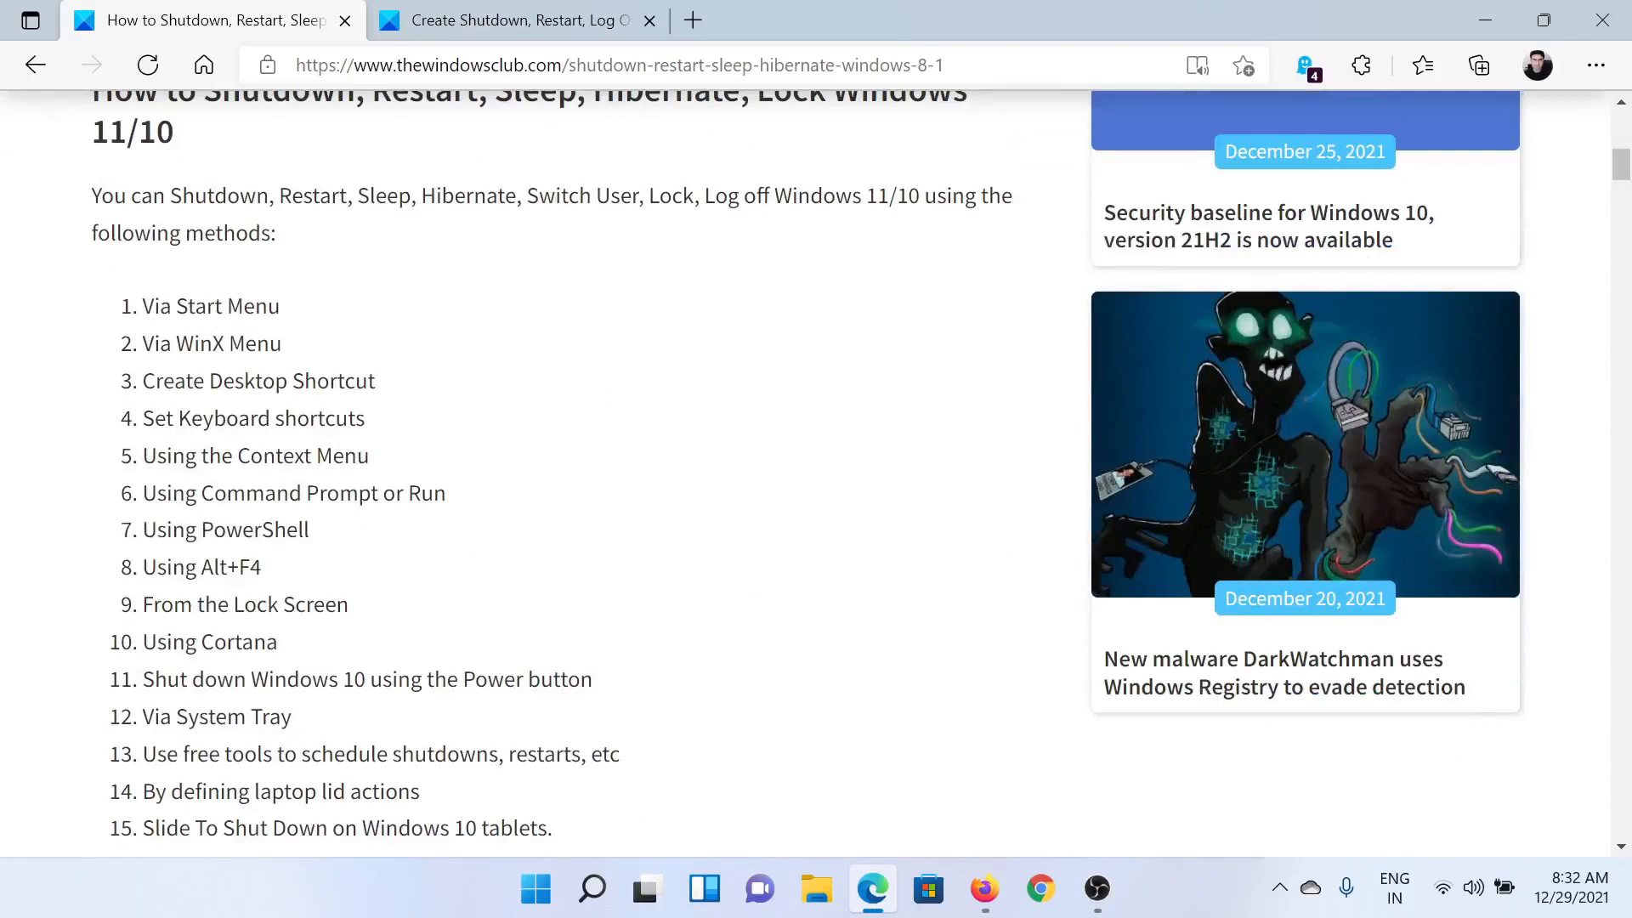
{"action": "mouse_move", "coordinate": [307, 313]}
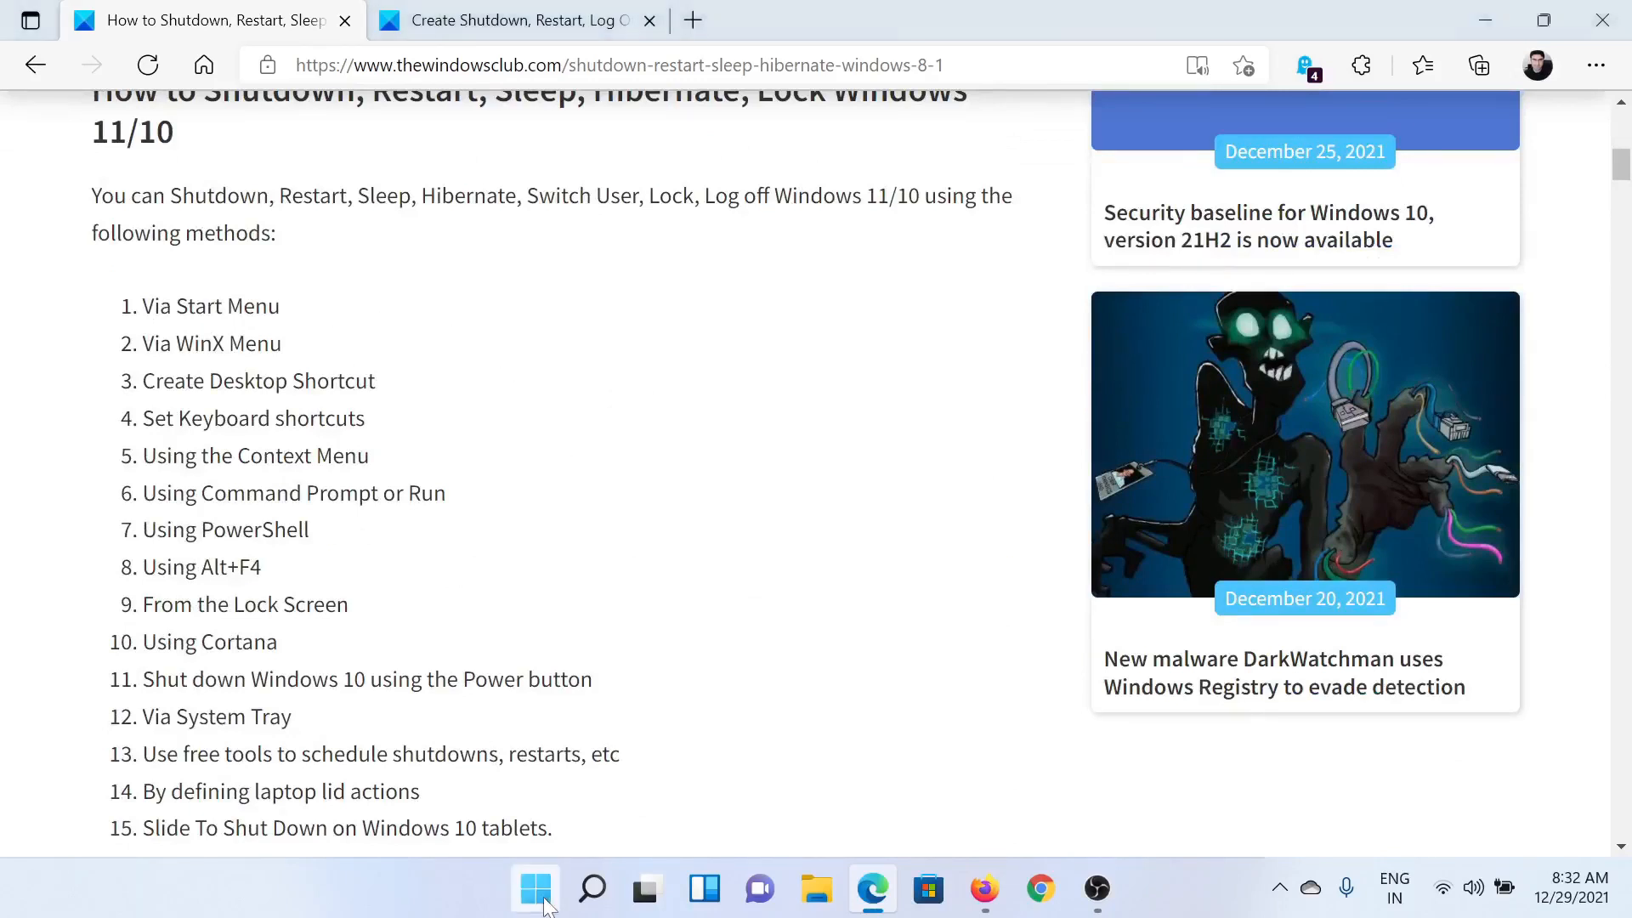
{"action": "left_click", "coordinate": [534, 889]}
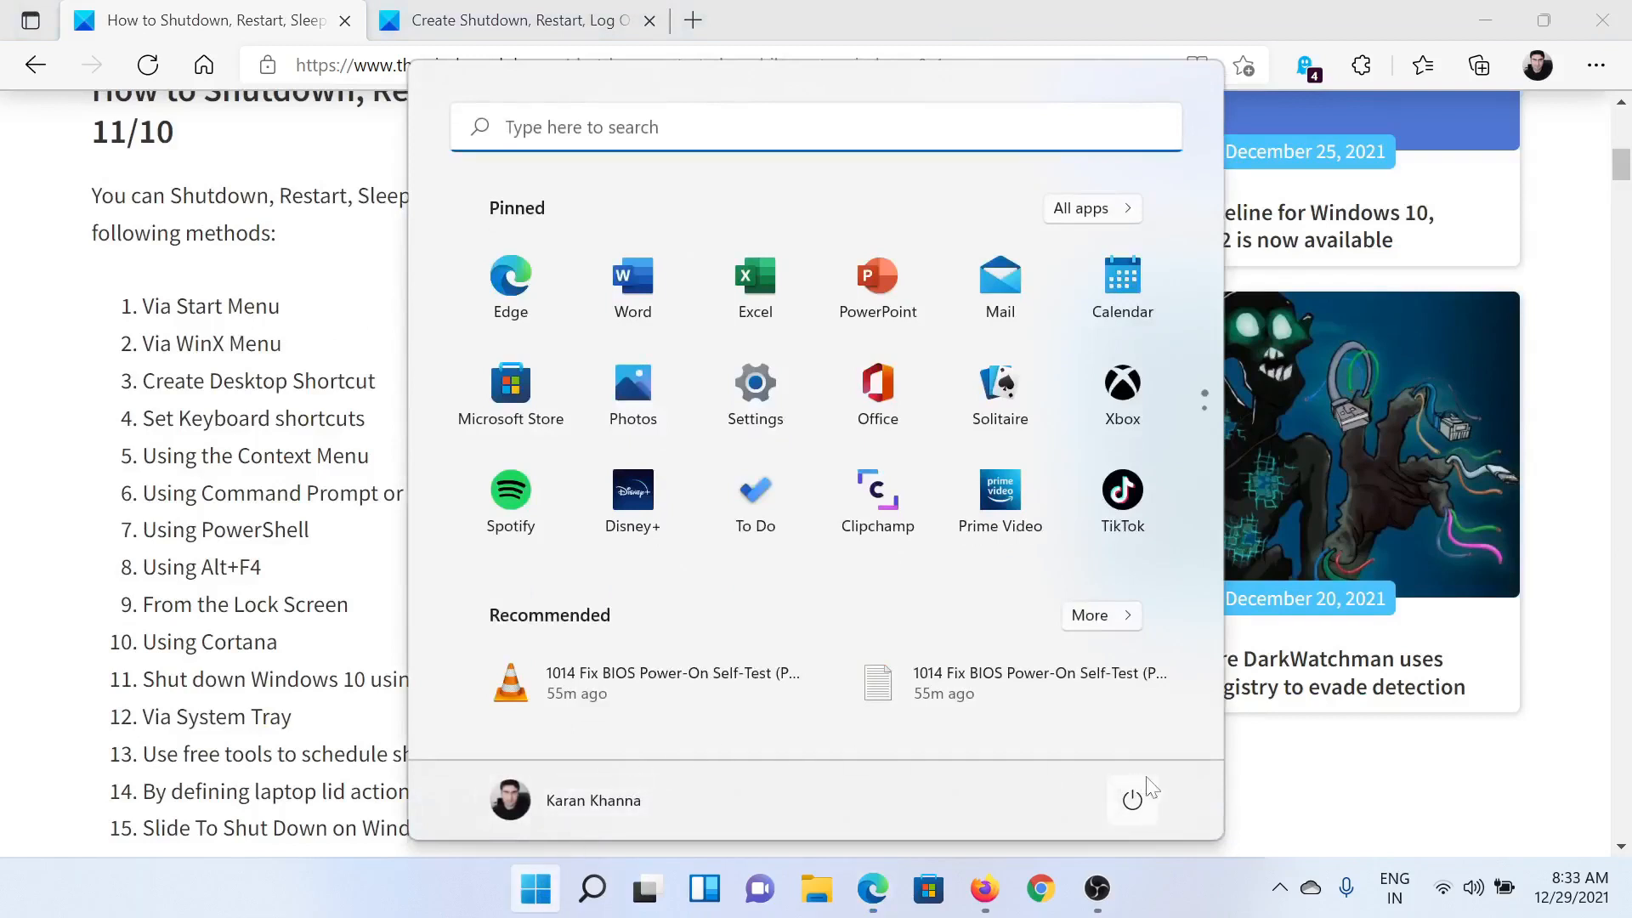
{"action": "mouse_move", "coordinate": [1132, 799]}
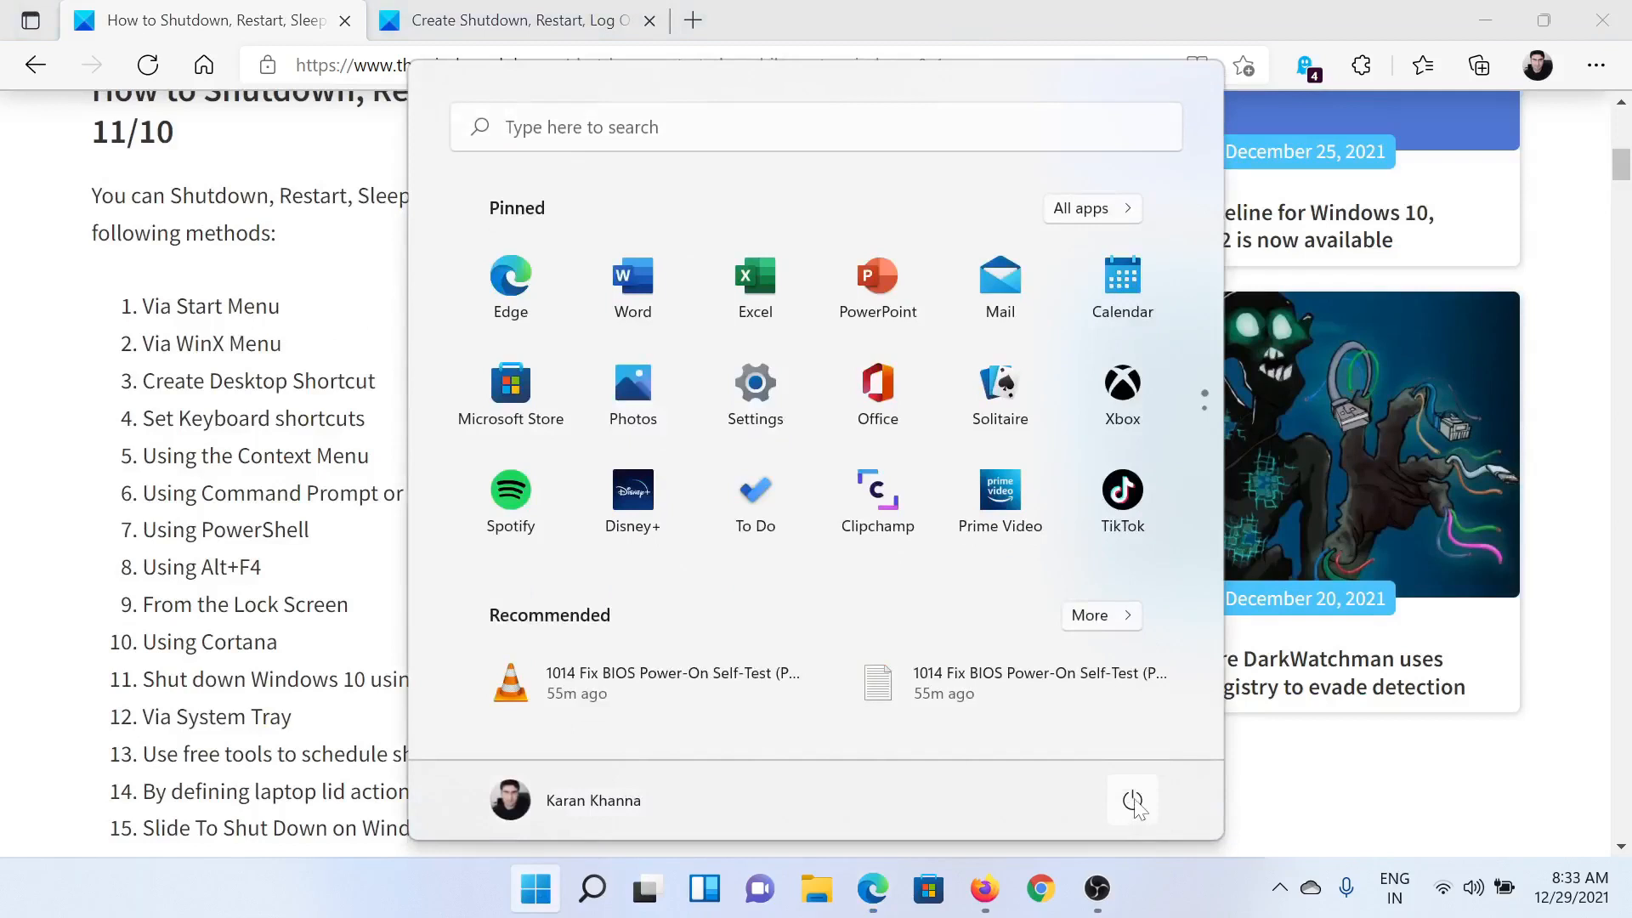
{"action": "mouse_move", "coordinate": [1132, 801]}
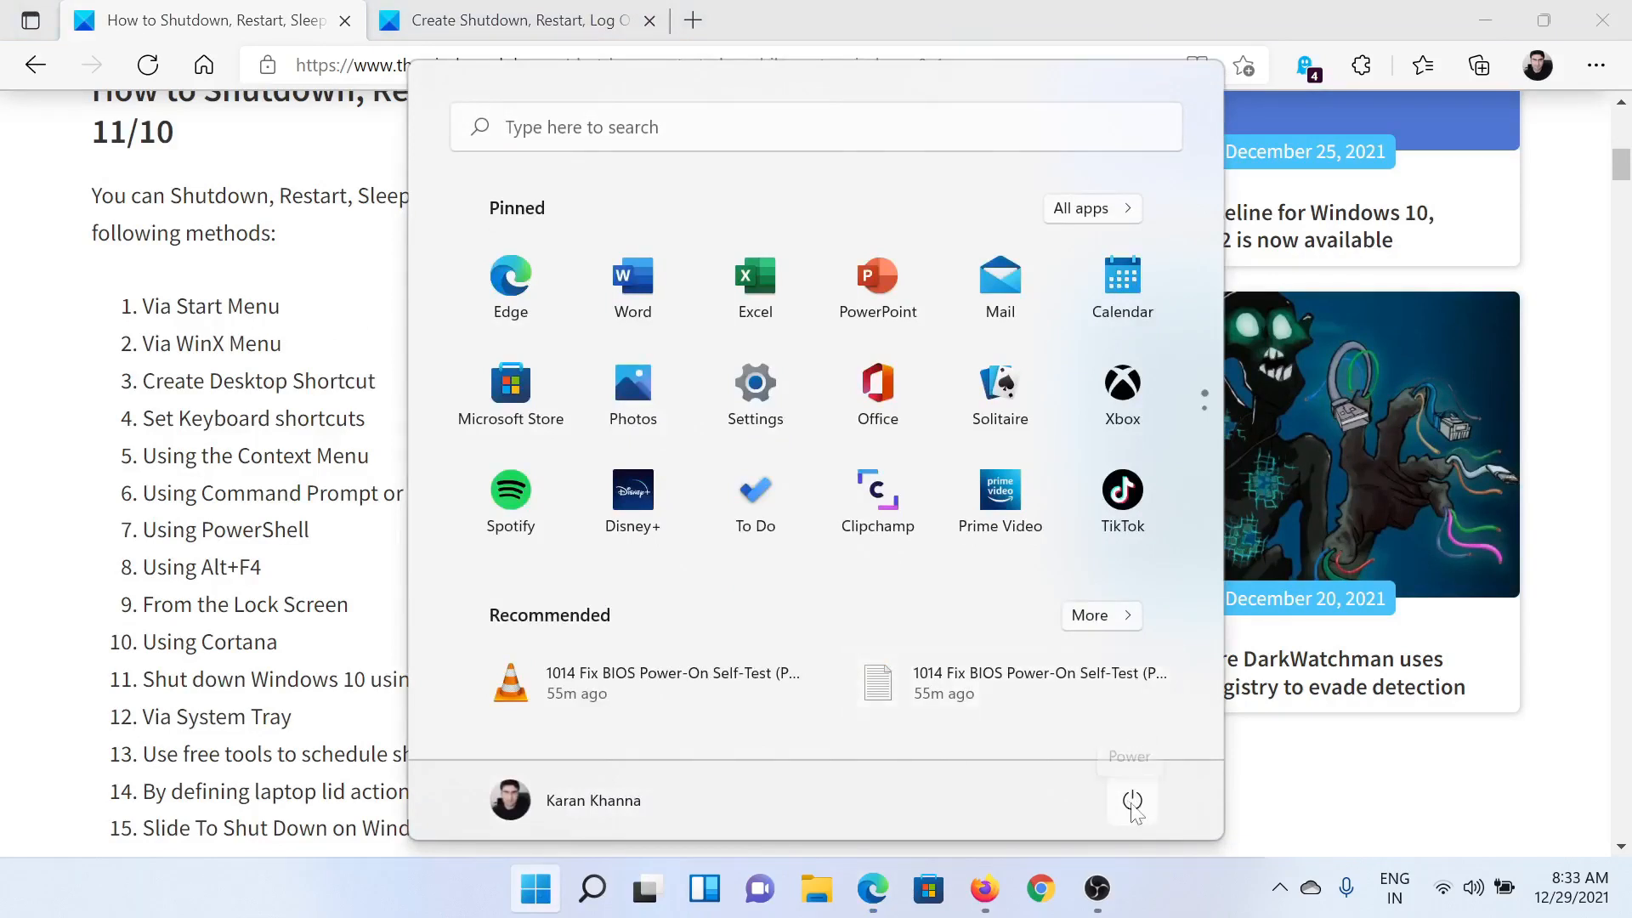
{"action": "left_click", "coordinate": [1131, 800]}
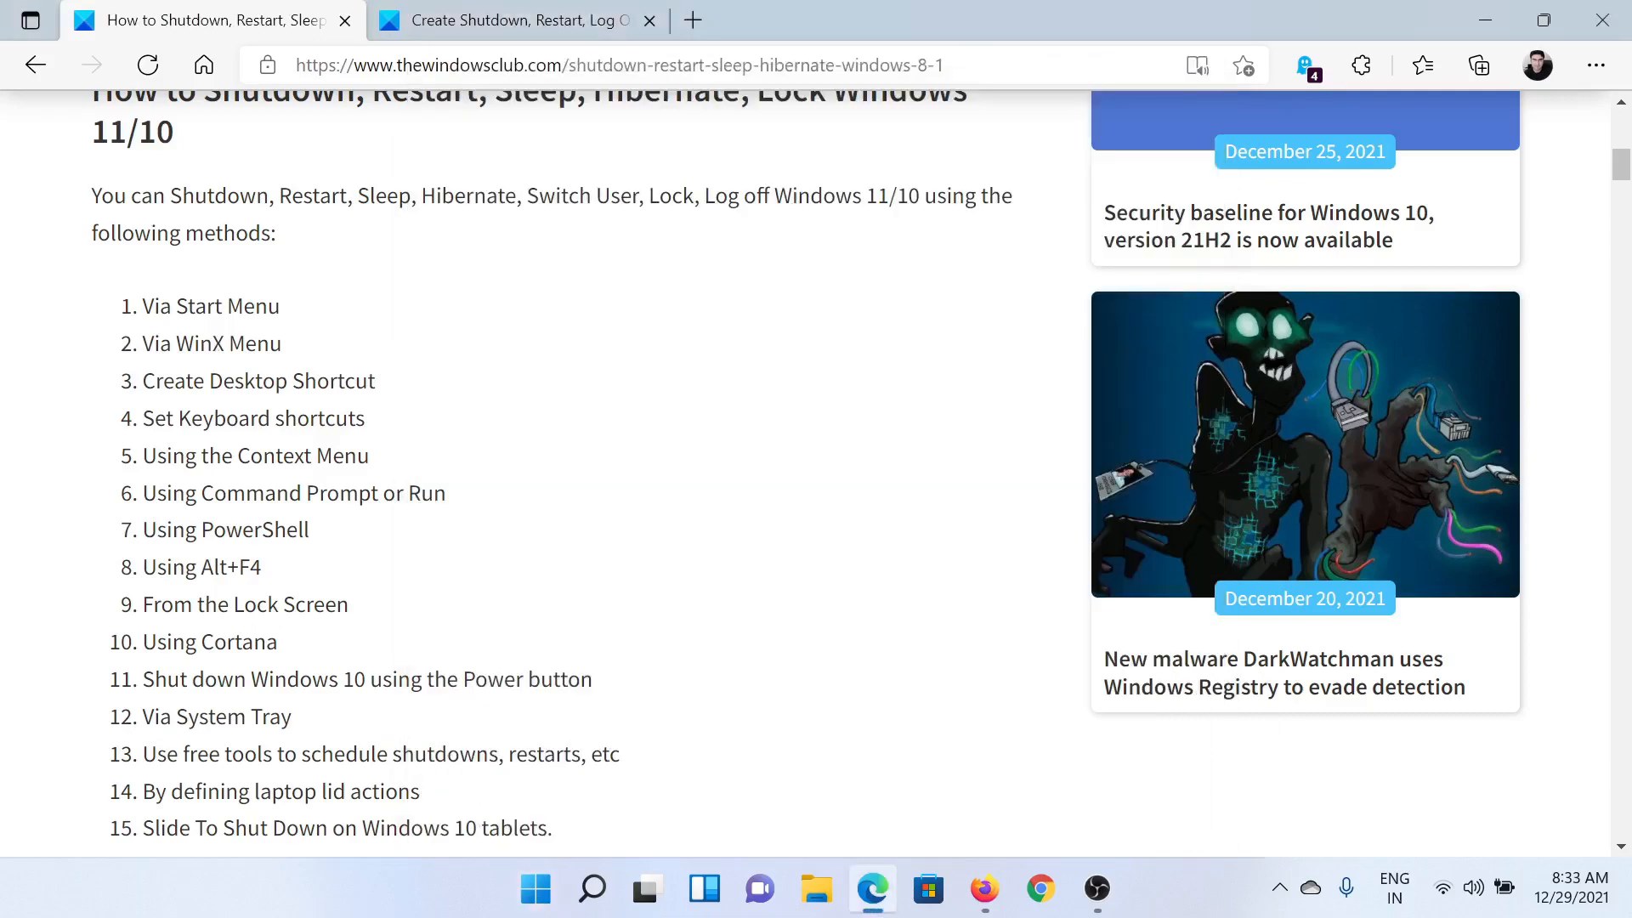
{"action": "mouse_move", "coordinate": [549, 822]}
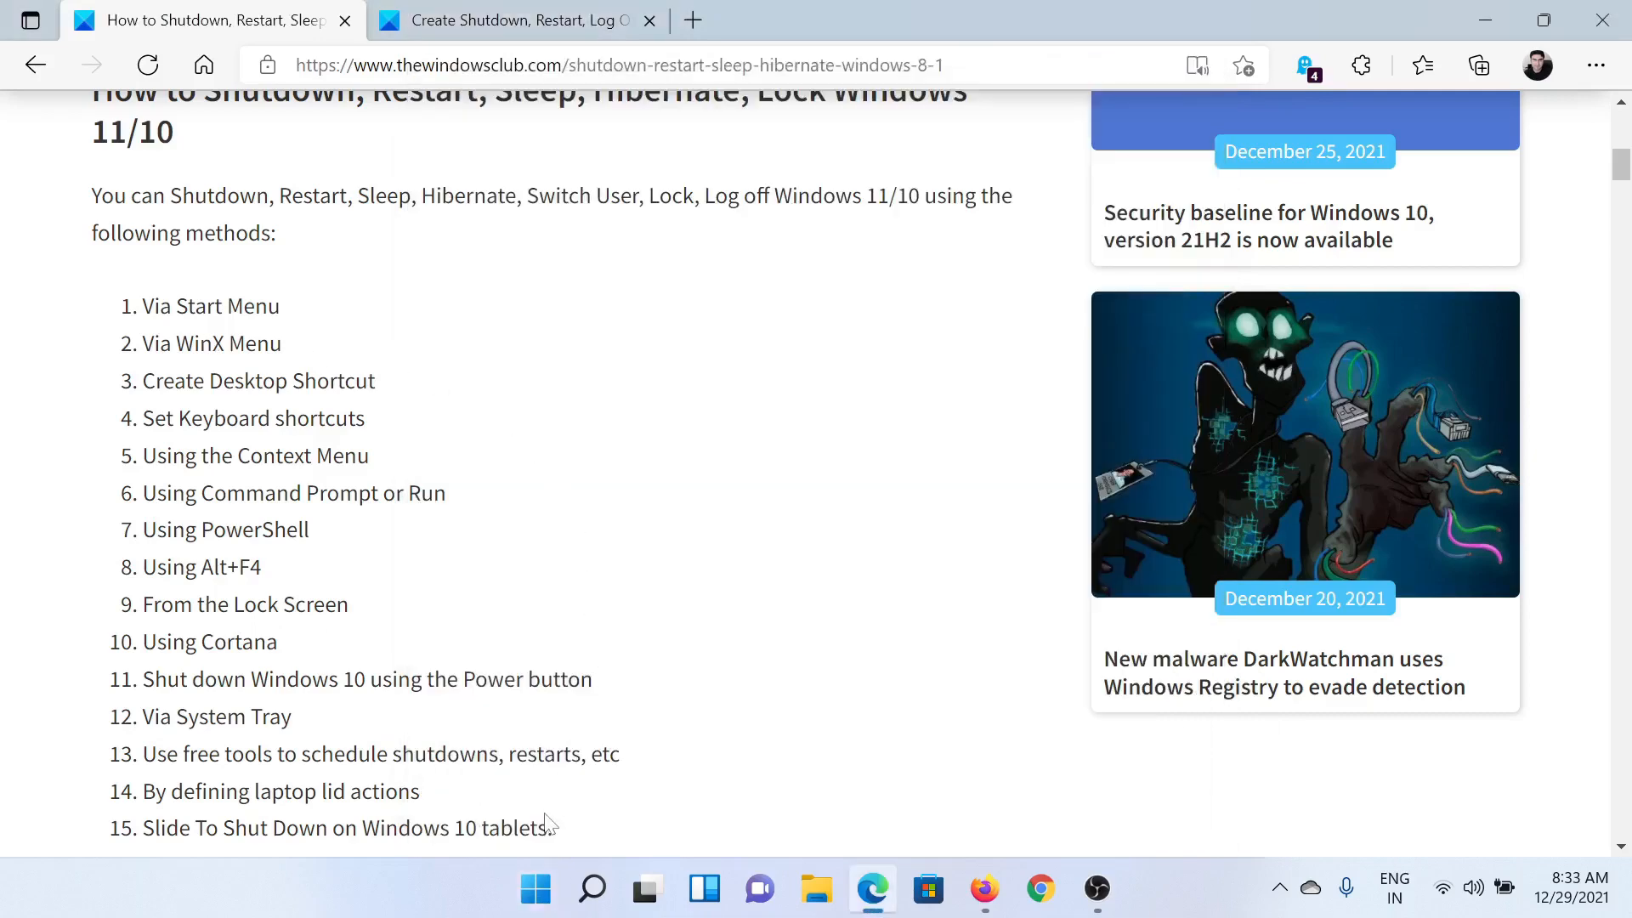
{"action": "mouse_move", "coordinate": [534, 889]}
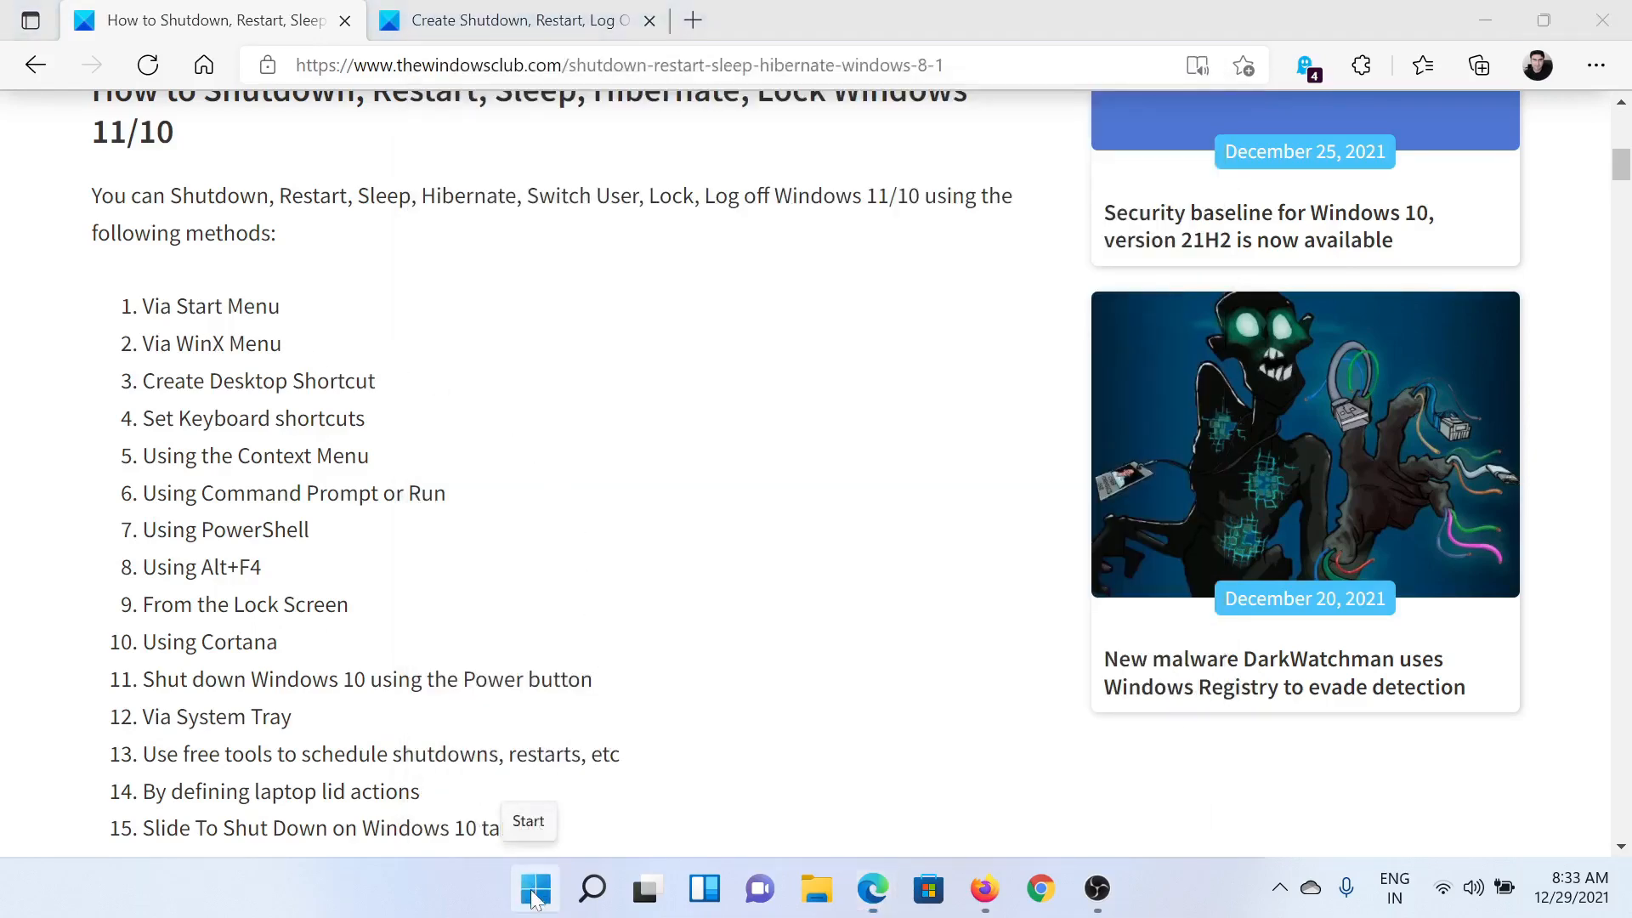
{"action": "right_click", "coordinate": [534, 889]}
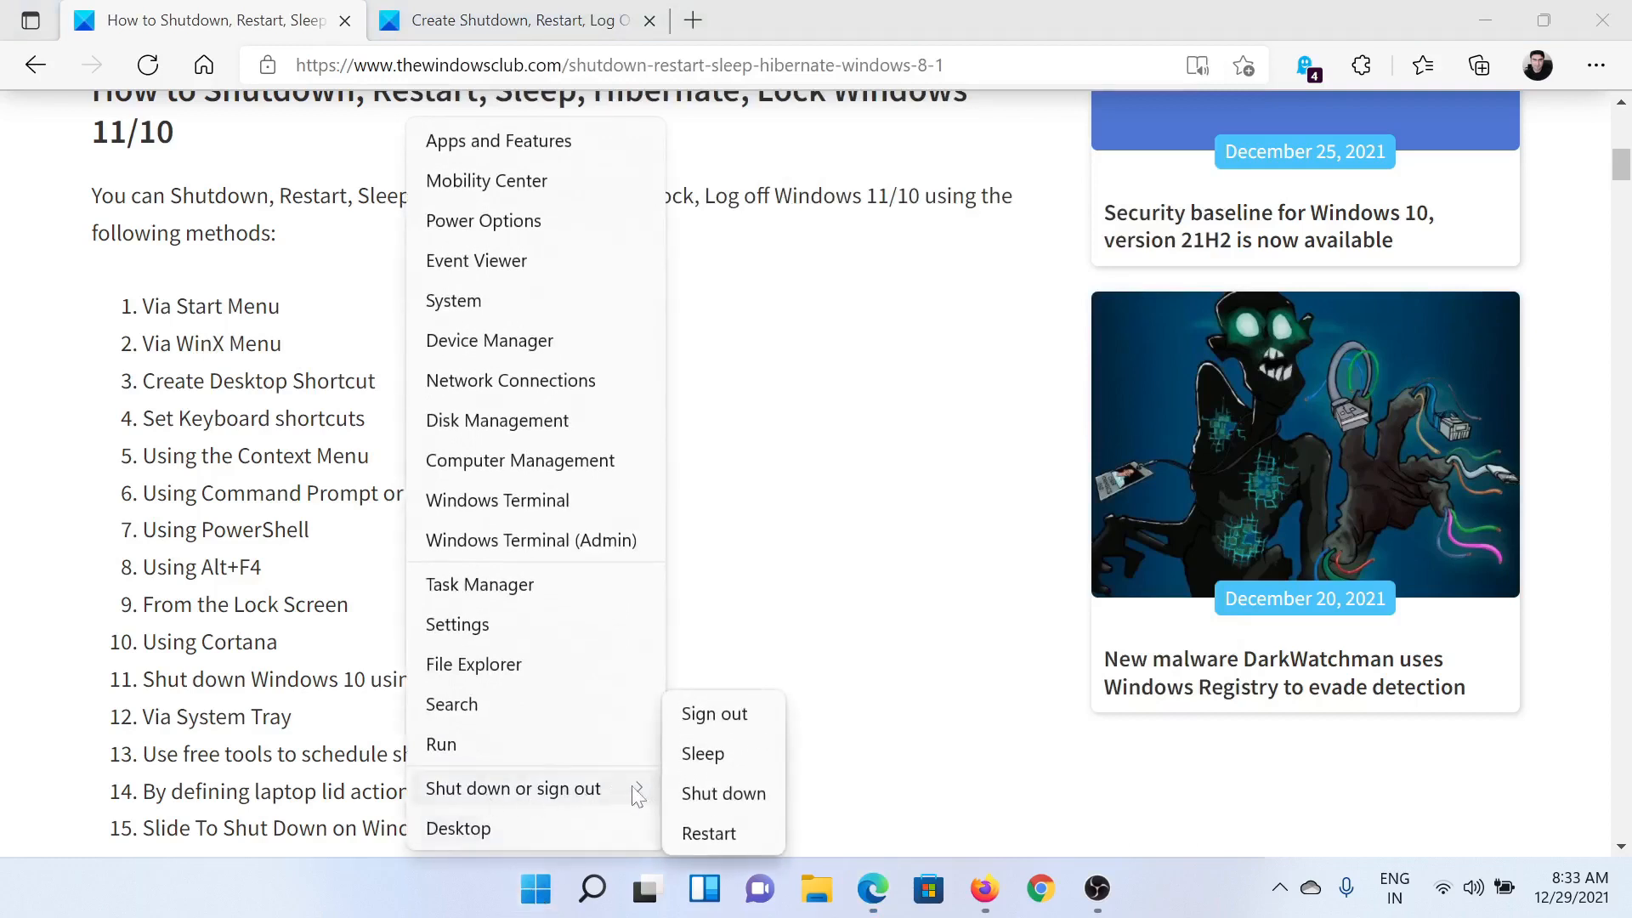
{"action": "mouse_move", "coordinate": [722, 794]}
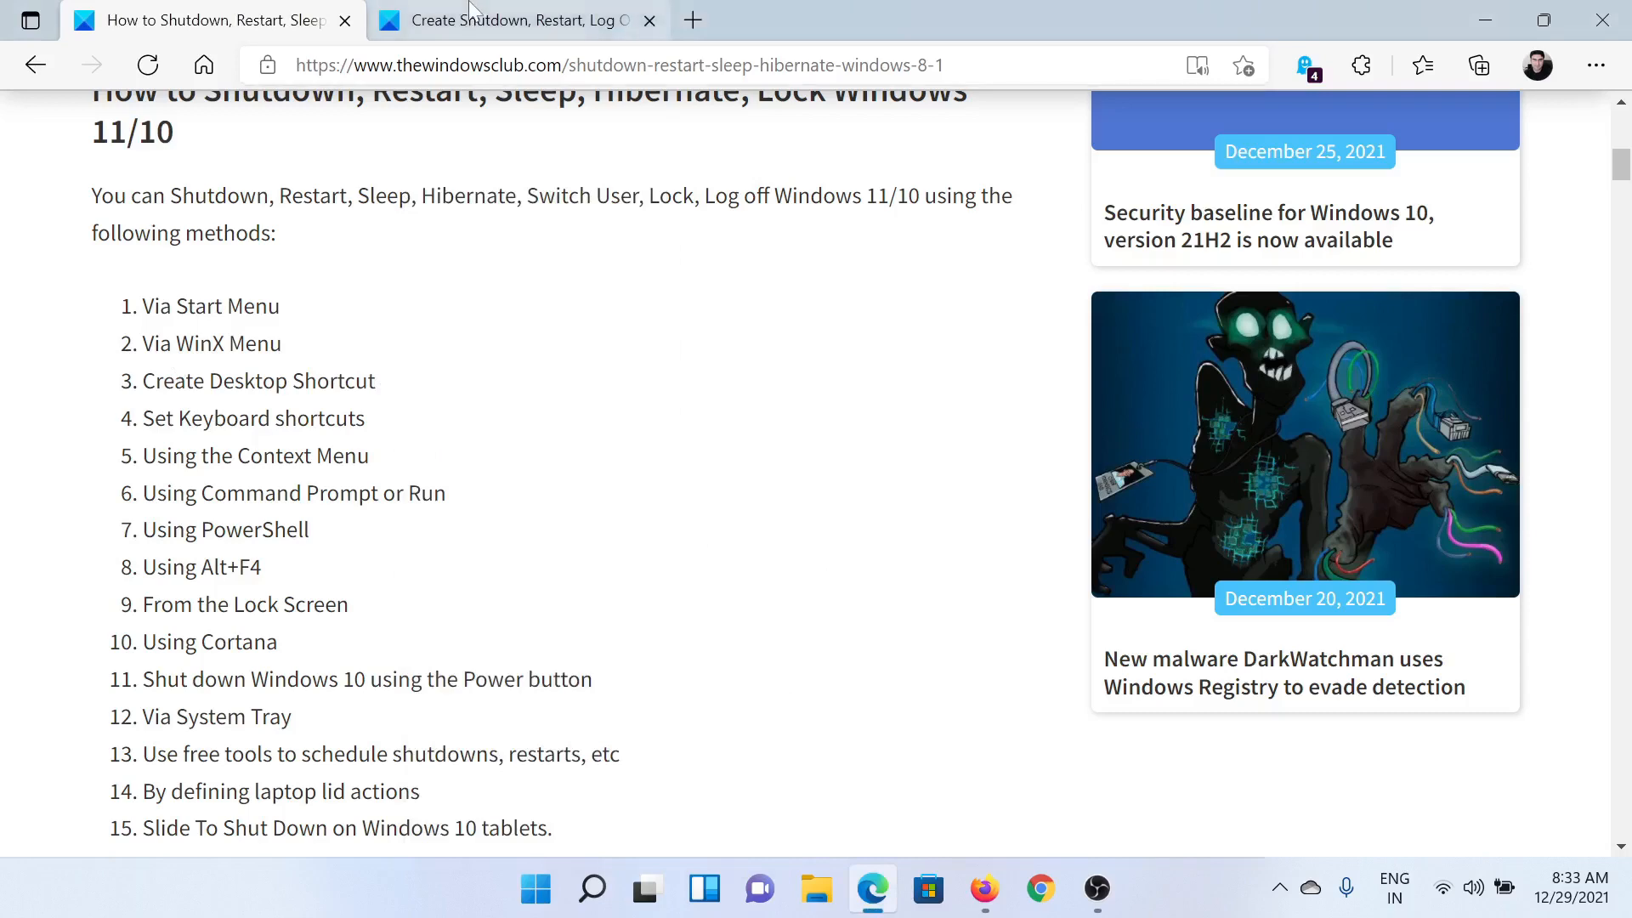
Switch to the shortcut article tab and copy the Shutdown -s -t 00 command.
{"action": "left_click", "coordinate": [510, 20]}
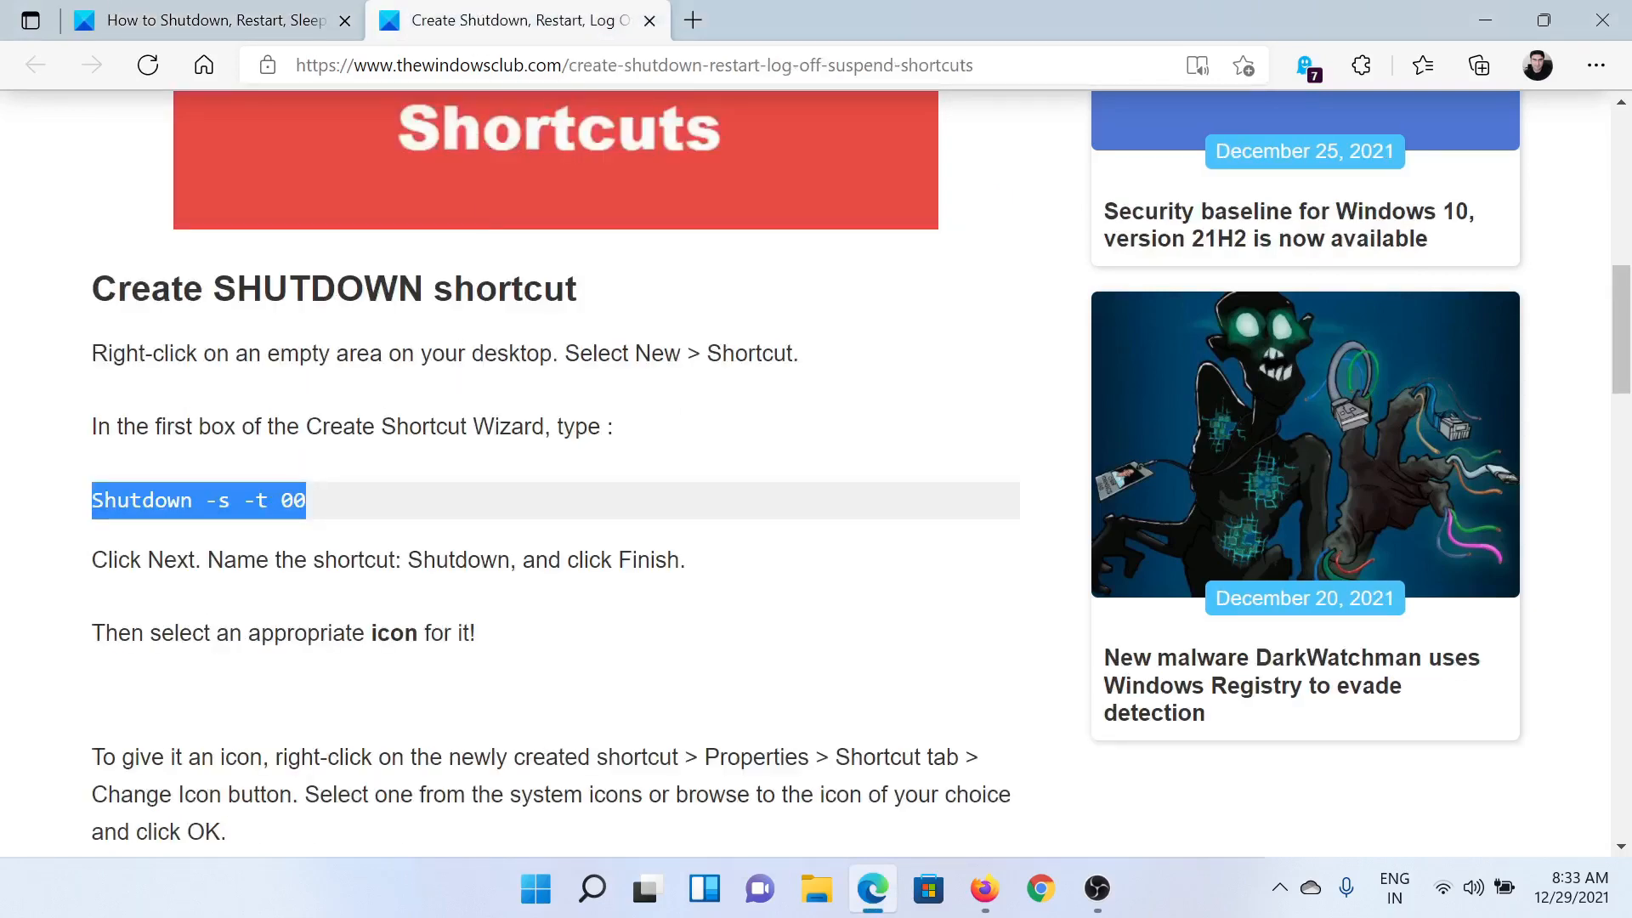
{"action": "right_click", "coordinate": [197, 500]}
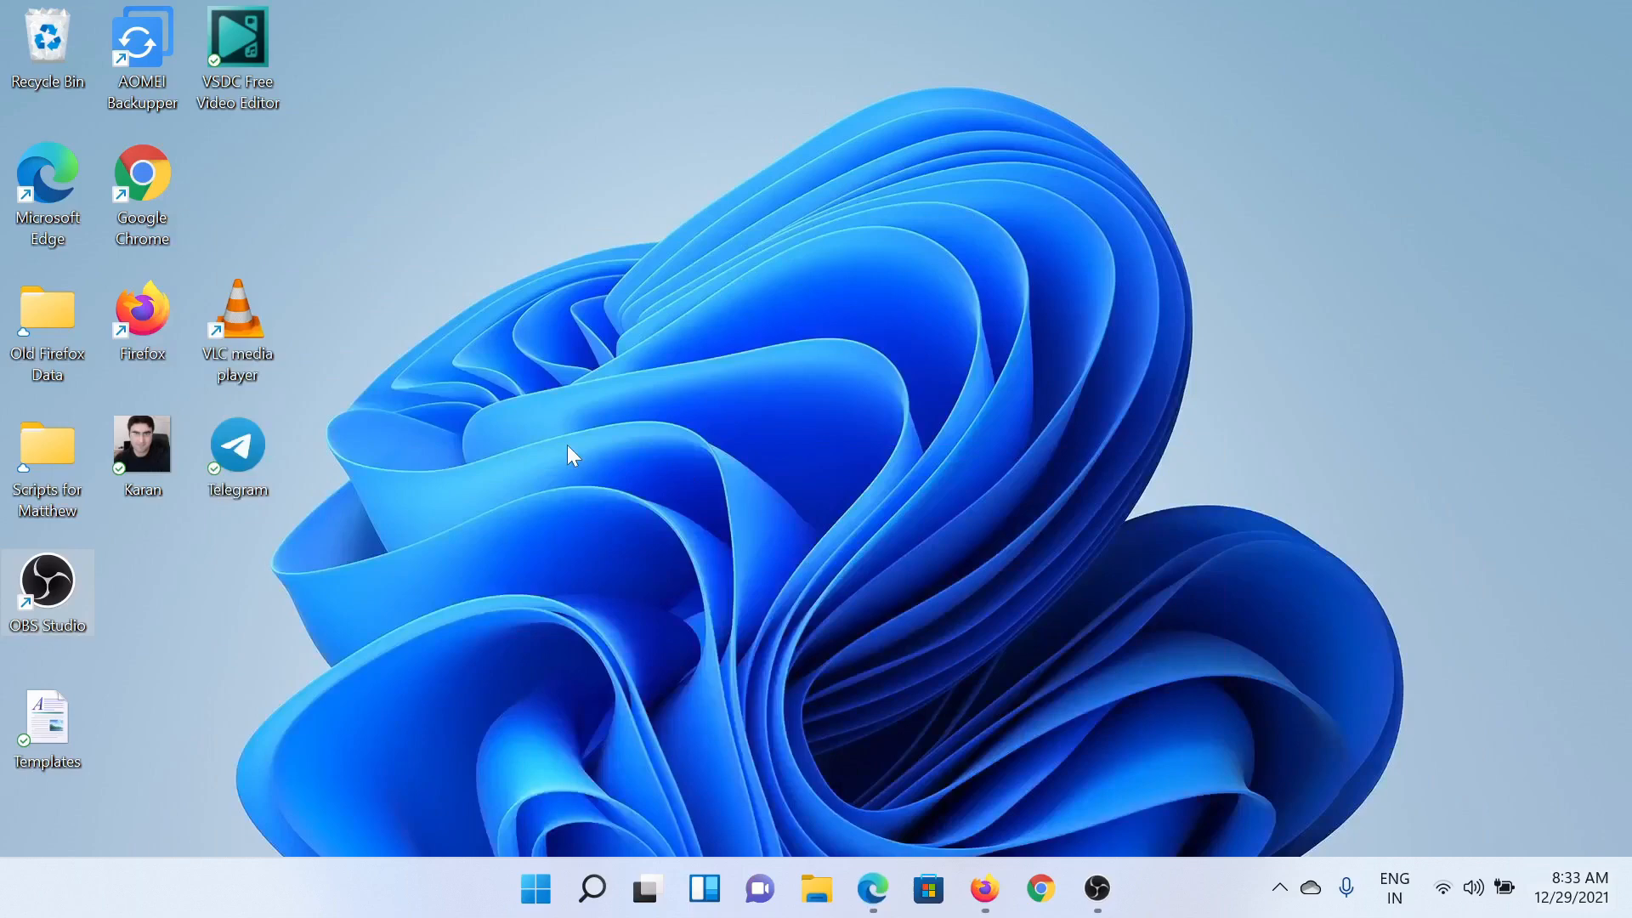
Create a desktop shortcut named shutdown with target Shutdown -s -t 00.
{"action": "right_click", "coordinate": [571, 455]}
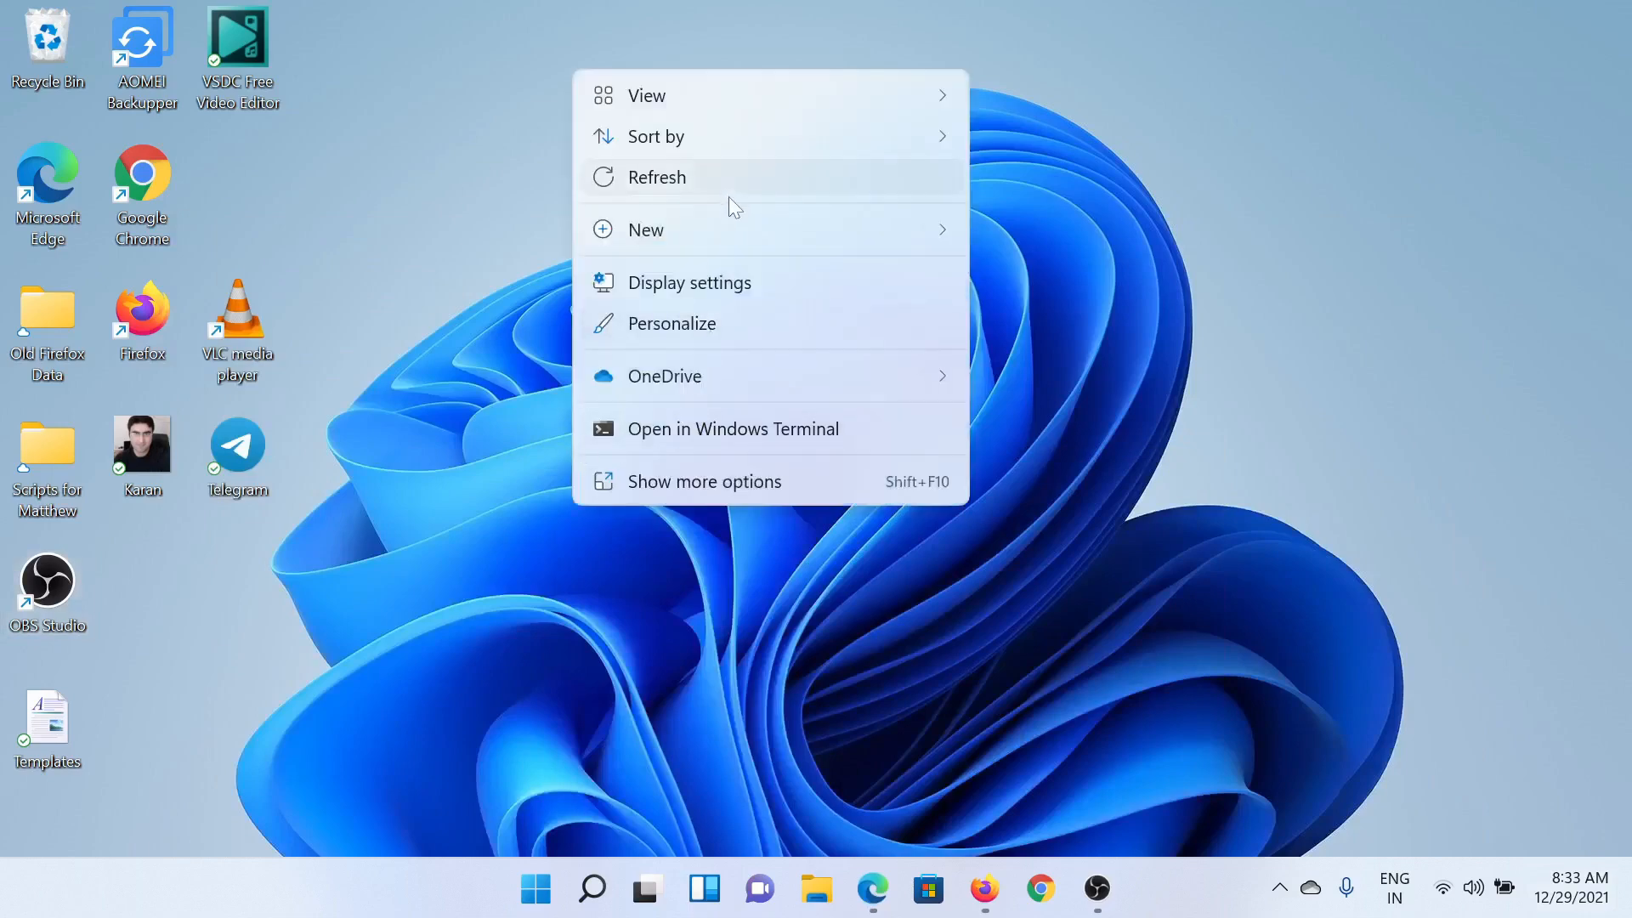
{"action": "left_click", "coordinate": [645, 230]}
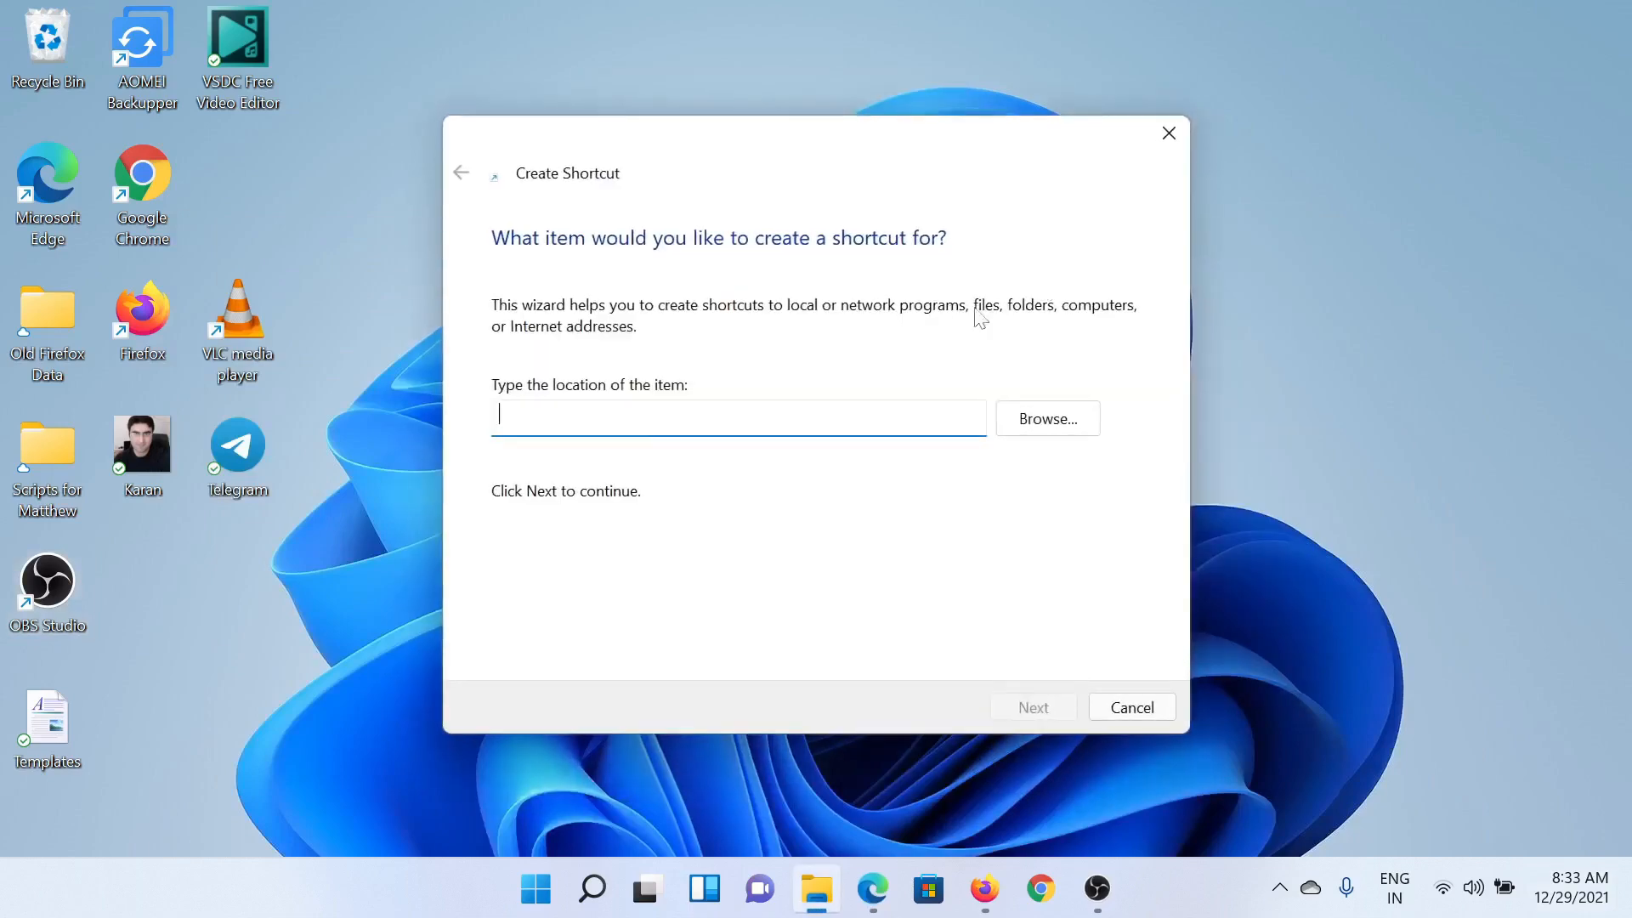
{"action": "type", "text": "Shutdown -s -t 00"}
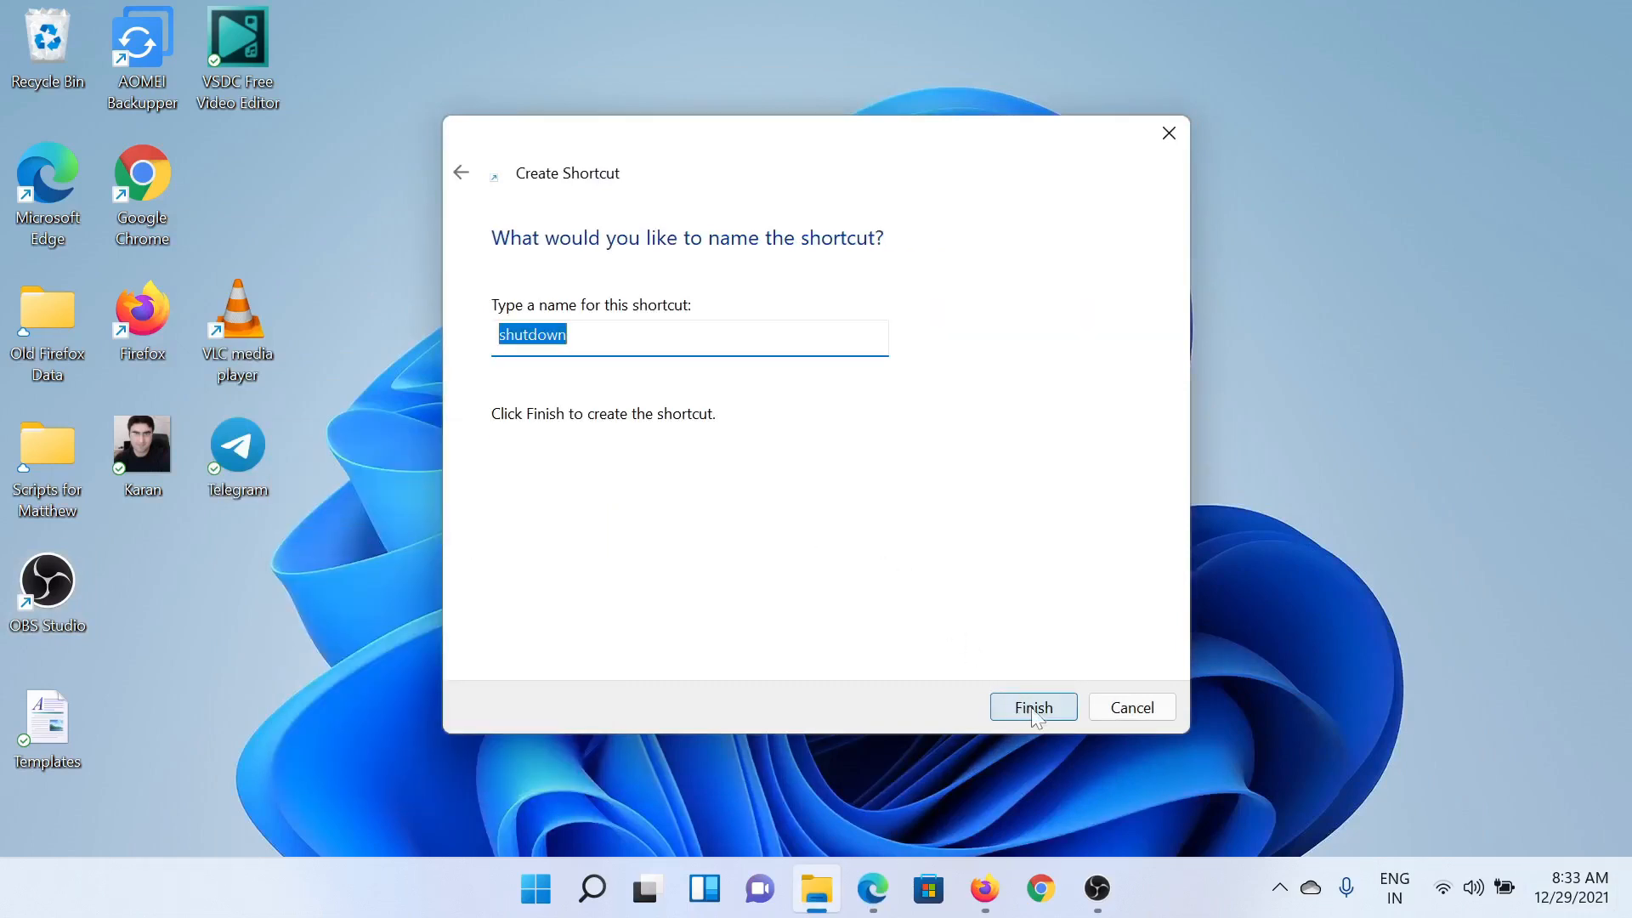
{"action": "left_click", "coordinate": [1032, 707]}
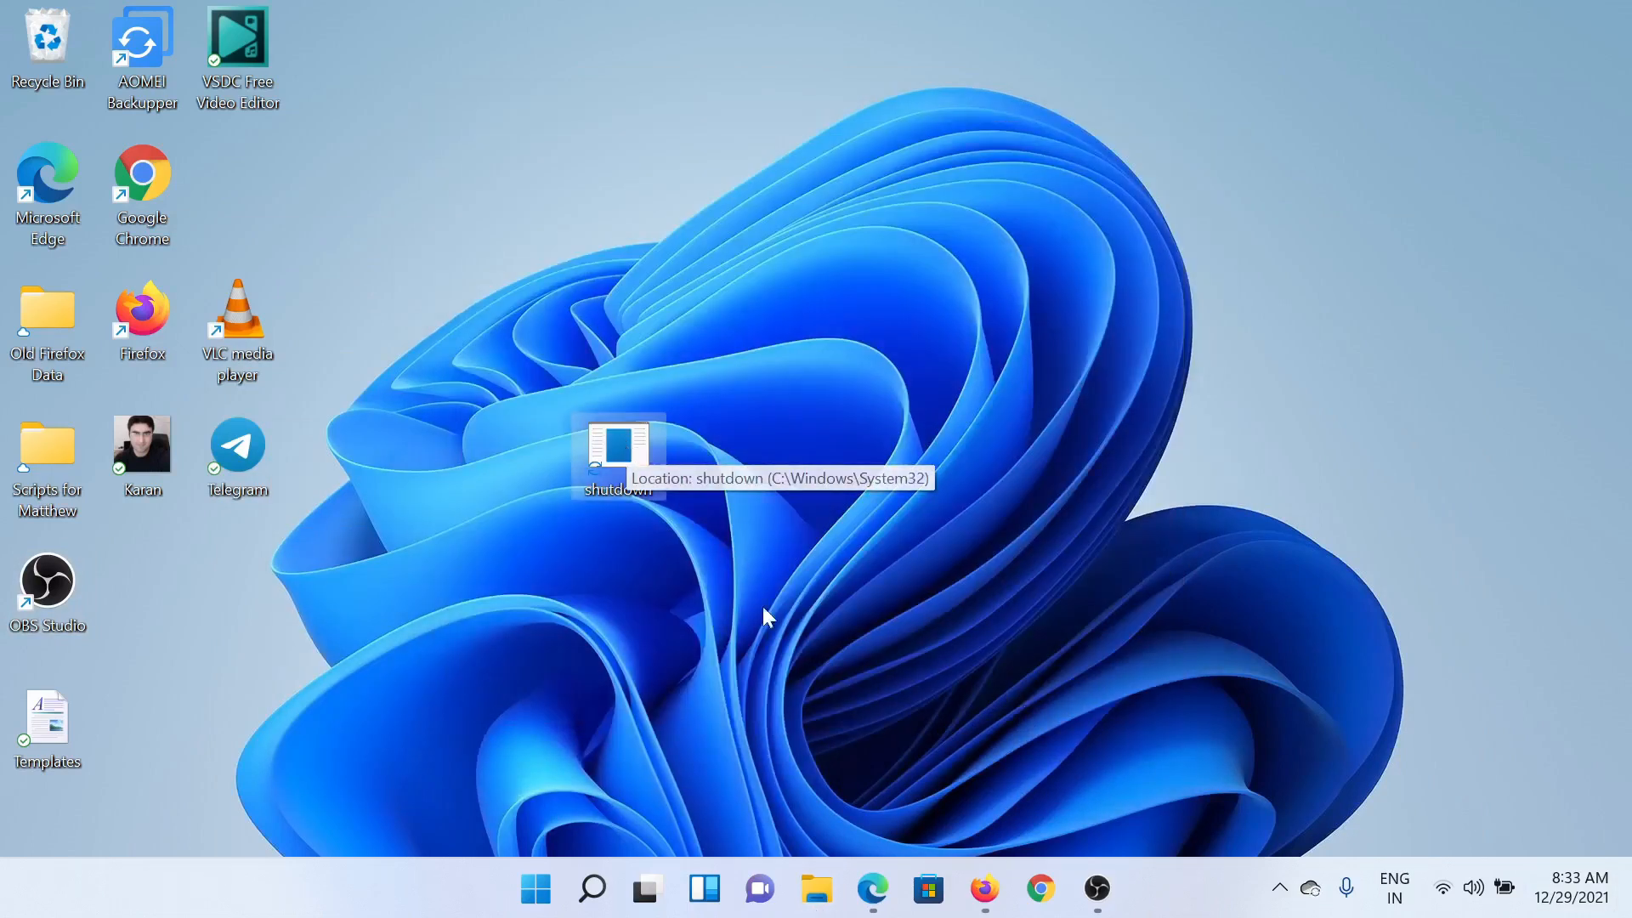
{"action": "left_click", "coordinate": [872, 889]}
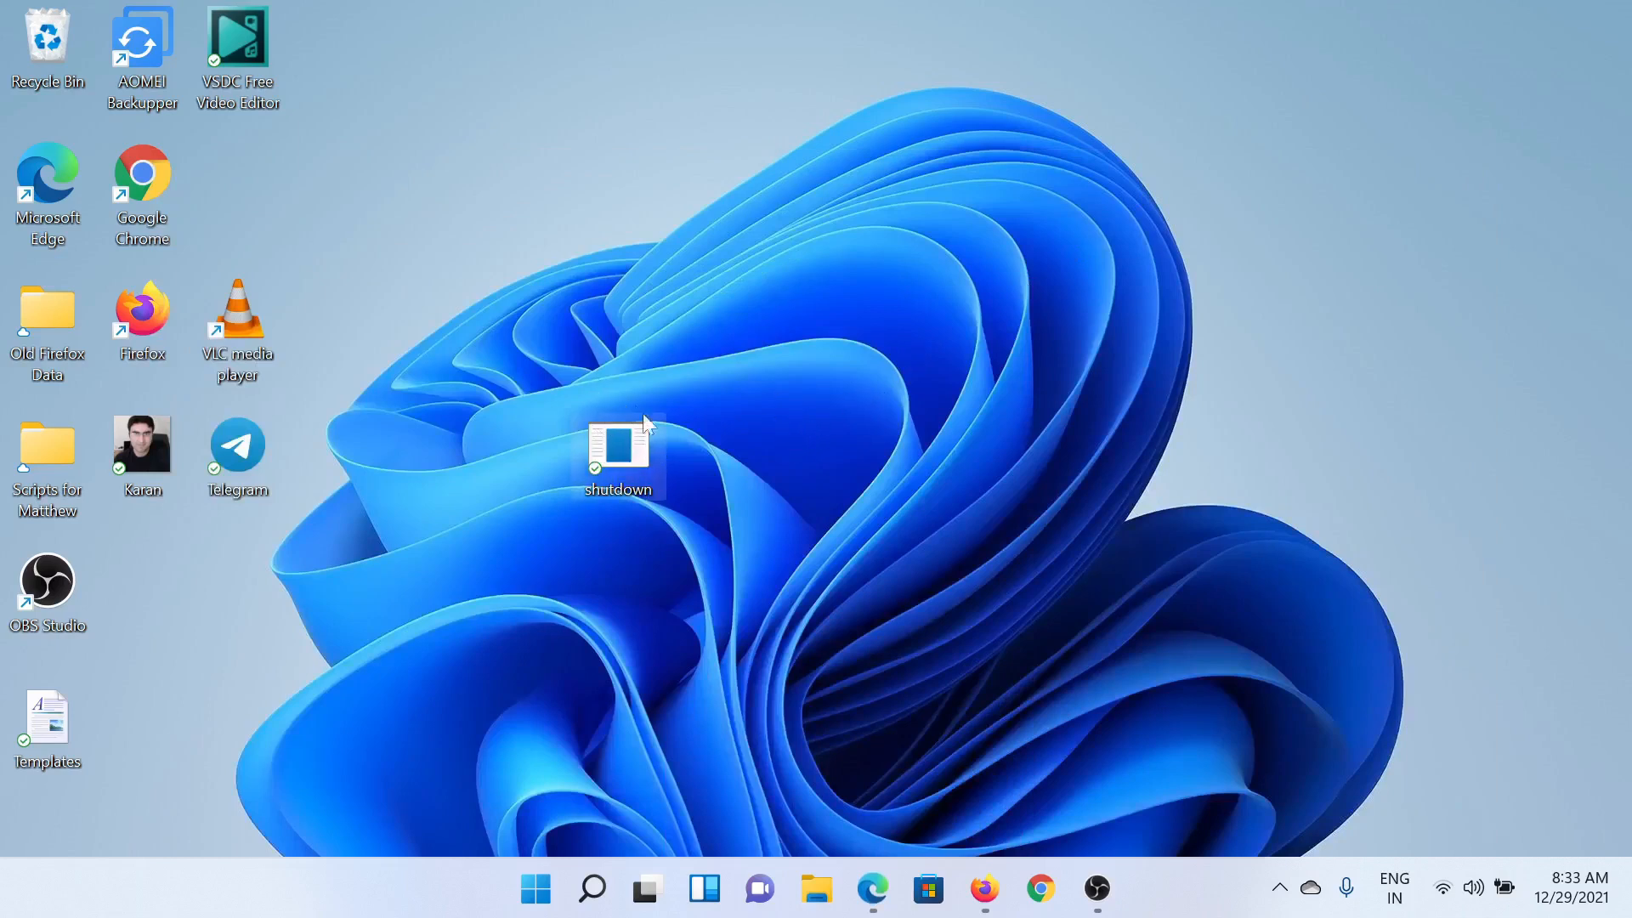
View the new shutdown shortcut's options and bring up the Run dialog with services.msc.
{"action": "right_click", "coordinate": [617, 452]}
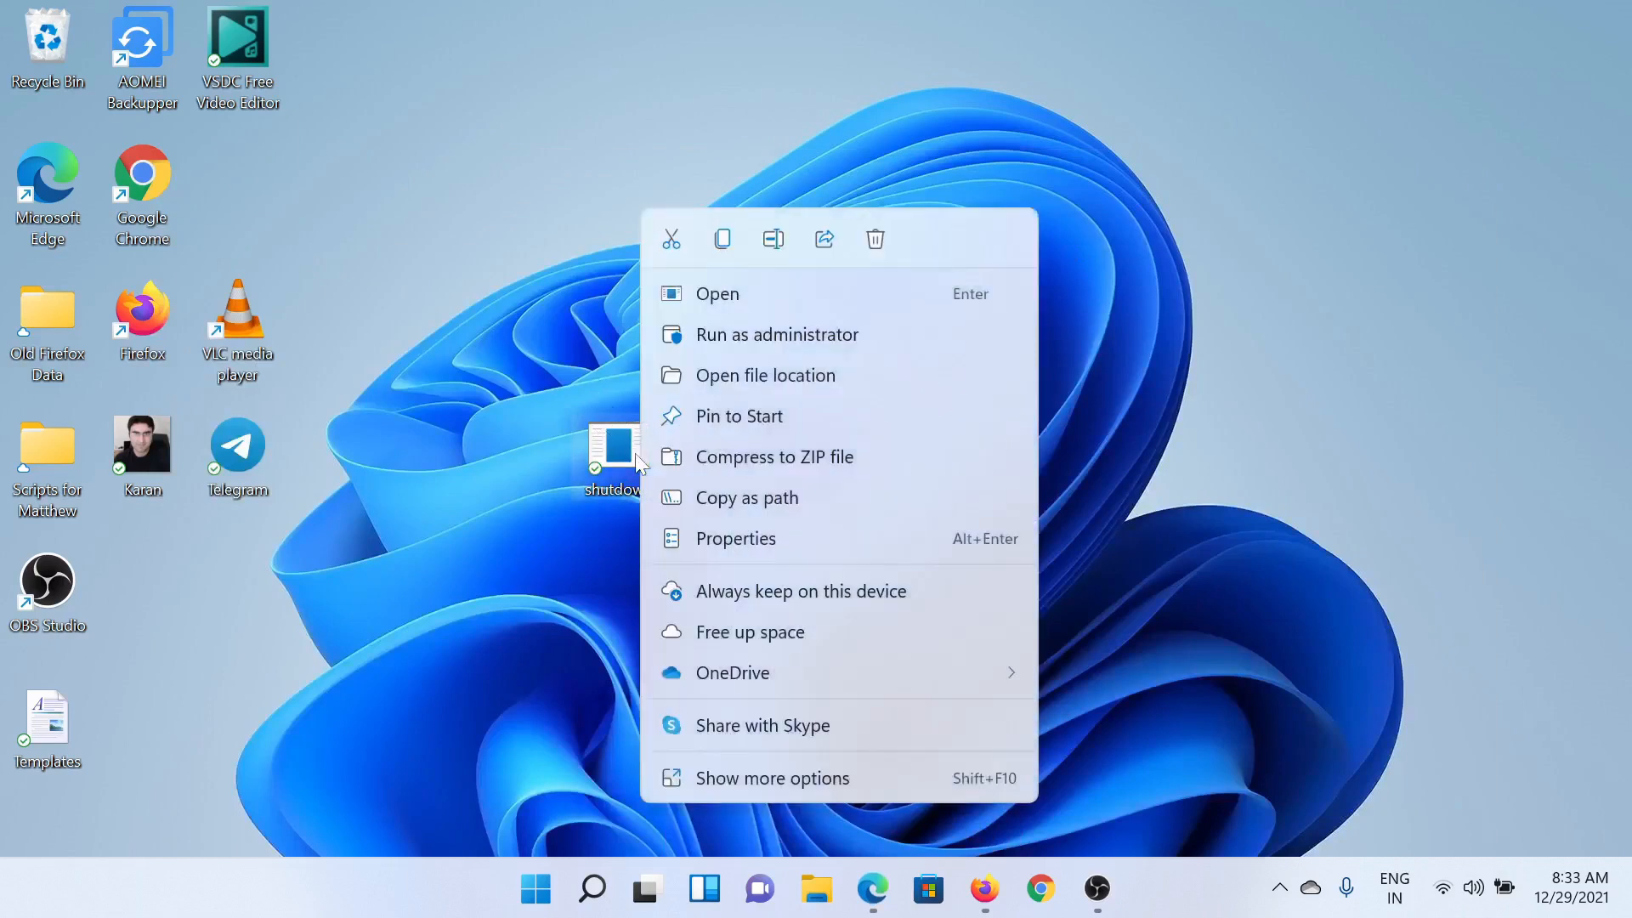
{"action": "left_click", "coordinate": [735, 539]}
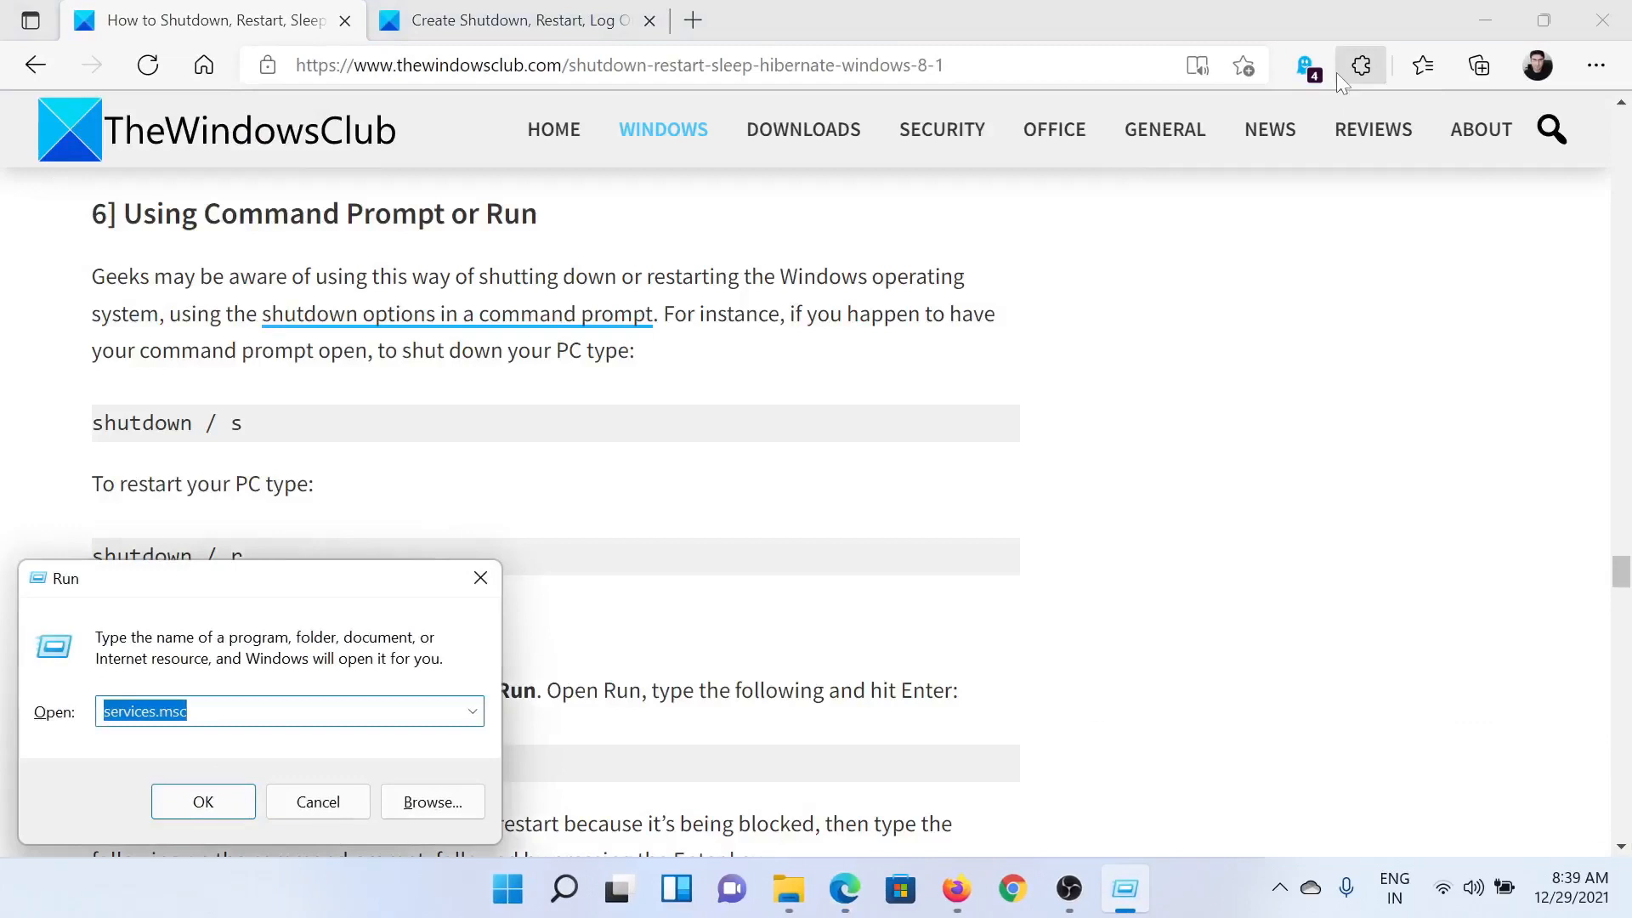
Read past the Command Prompt/Run section to PowerShell, then bring up Windows search.
{"action": "type", "text": "shu"}
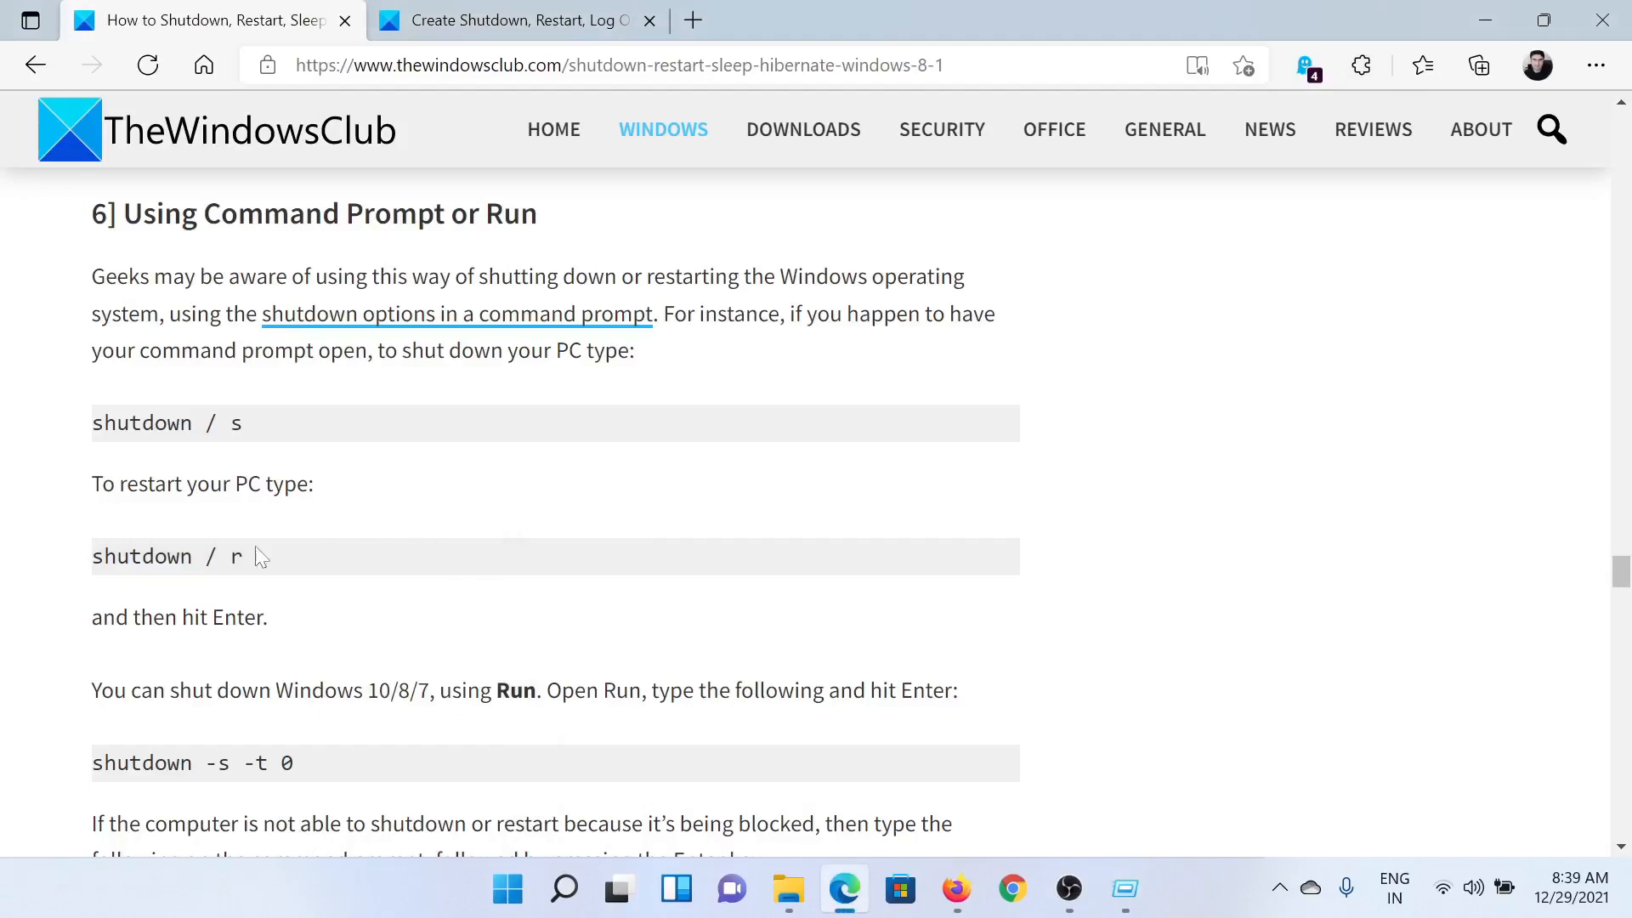
{"action": "mouse_move", "coordinate": [272, 573]}
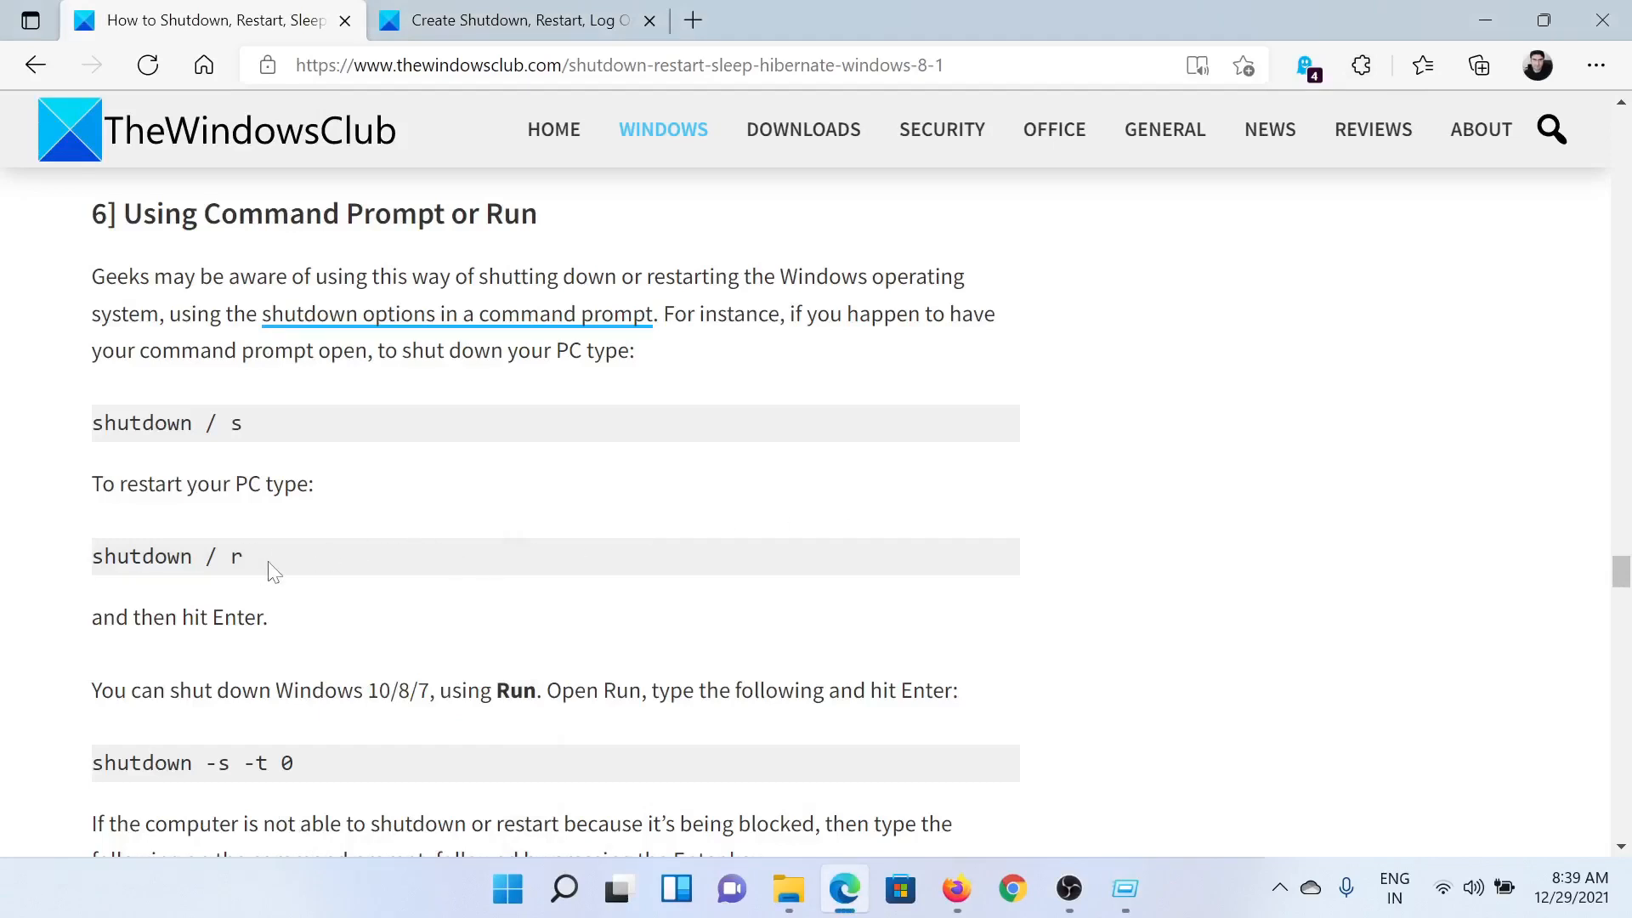
{"action": "scroll", "scroll_direction": "down", "scroll_amount": 3}
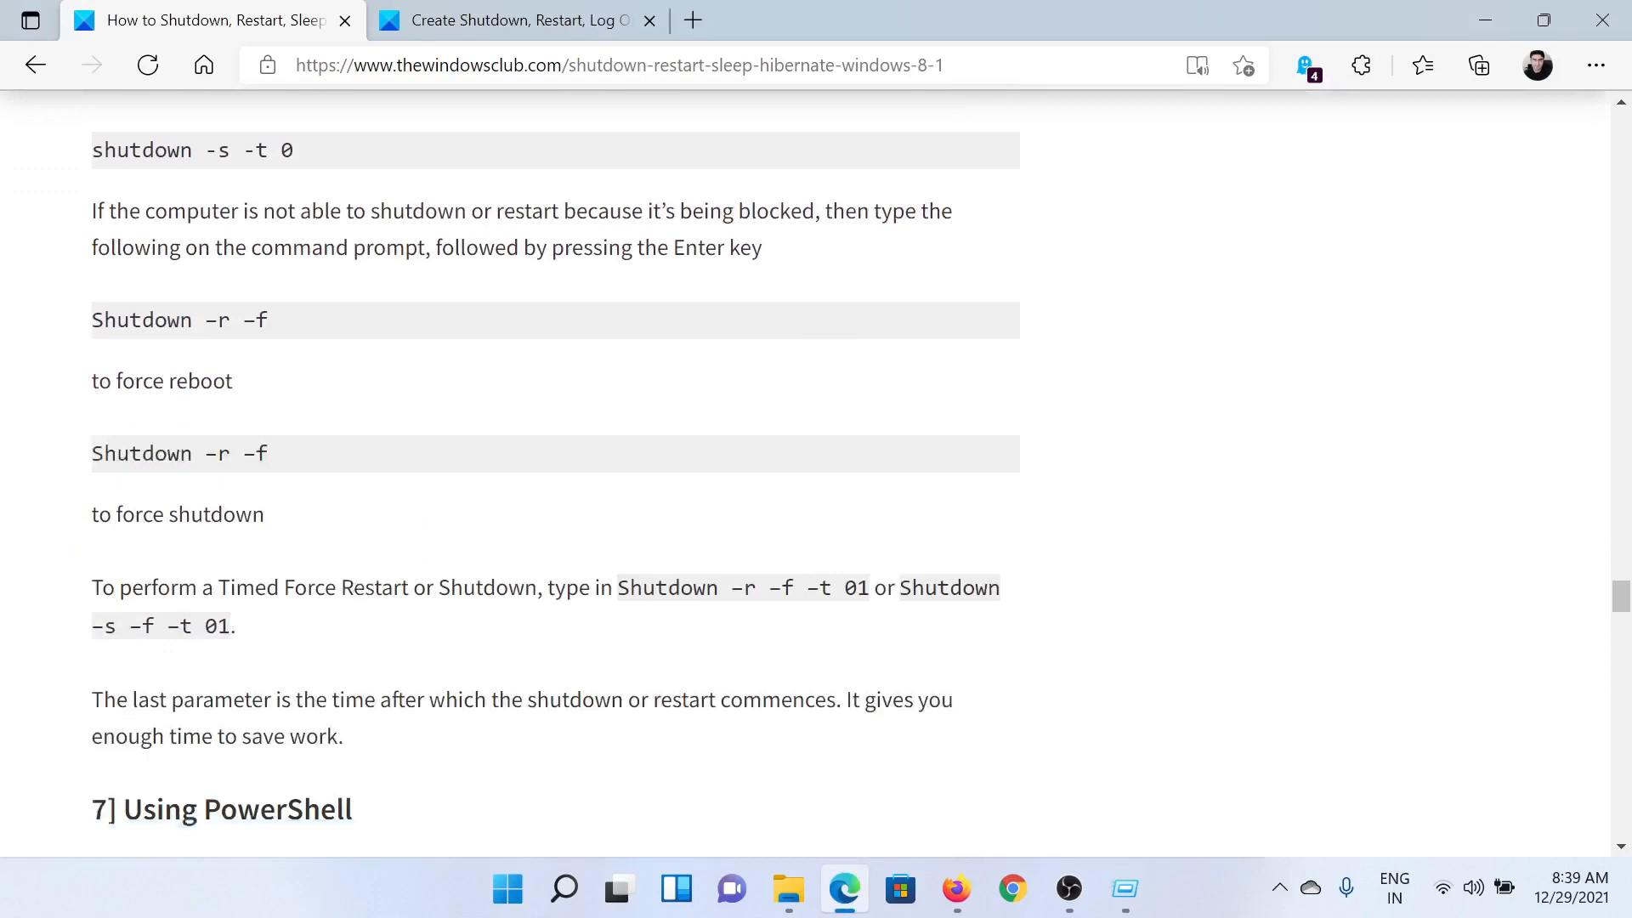
{"action": "scroll", "scroll_direction": "down", "scroll_amount": 3}
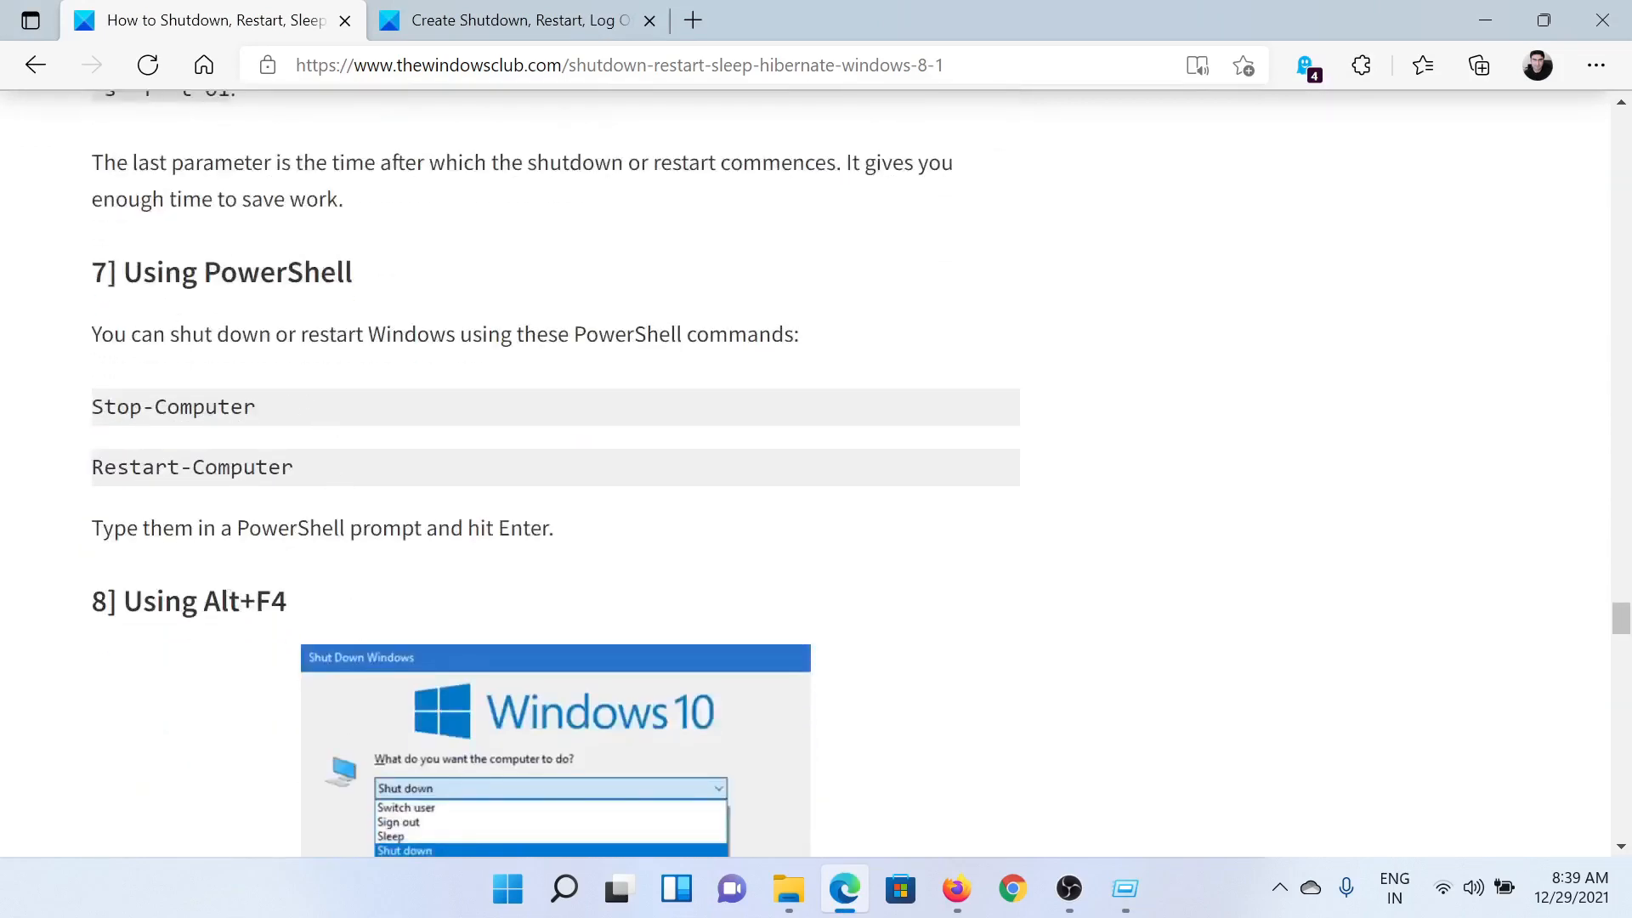
{"action": "left_click", "coordinate": [565, 889]}
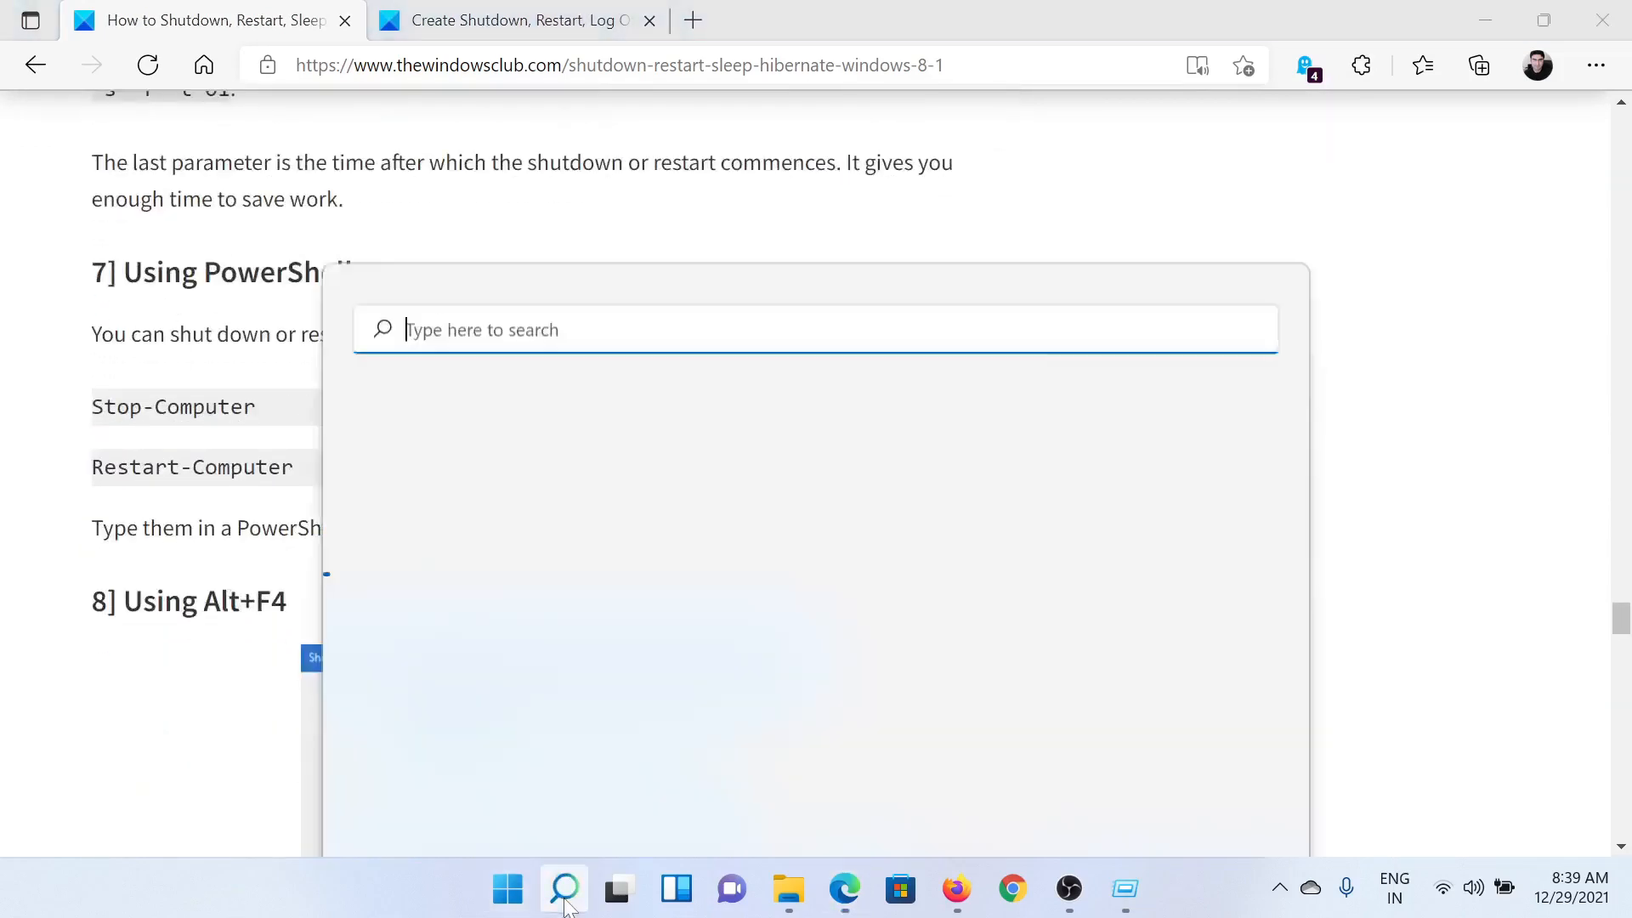
Search for powershell, launch Windows PowerShell and return to the article's Alt+F4 method.
{"action": "type", "text": "owers"}
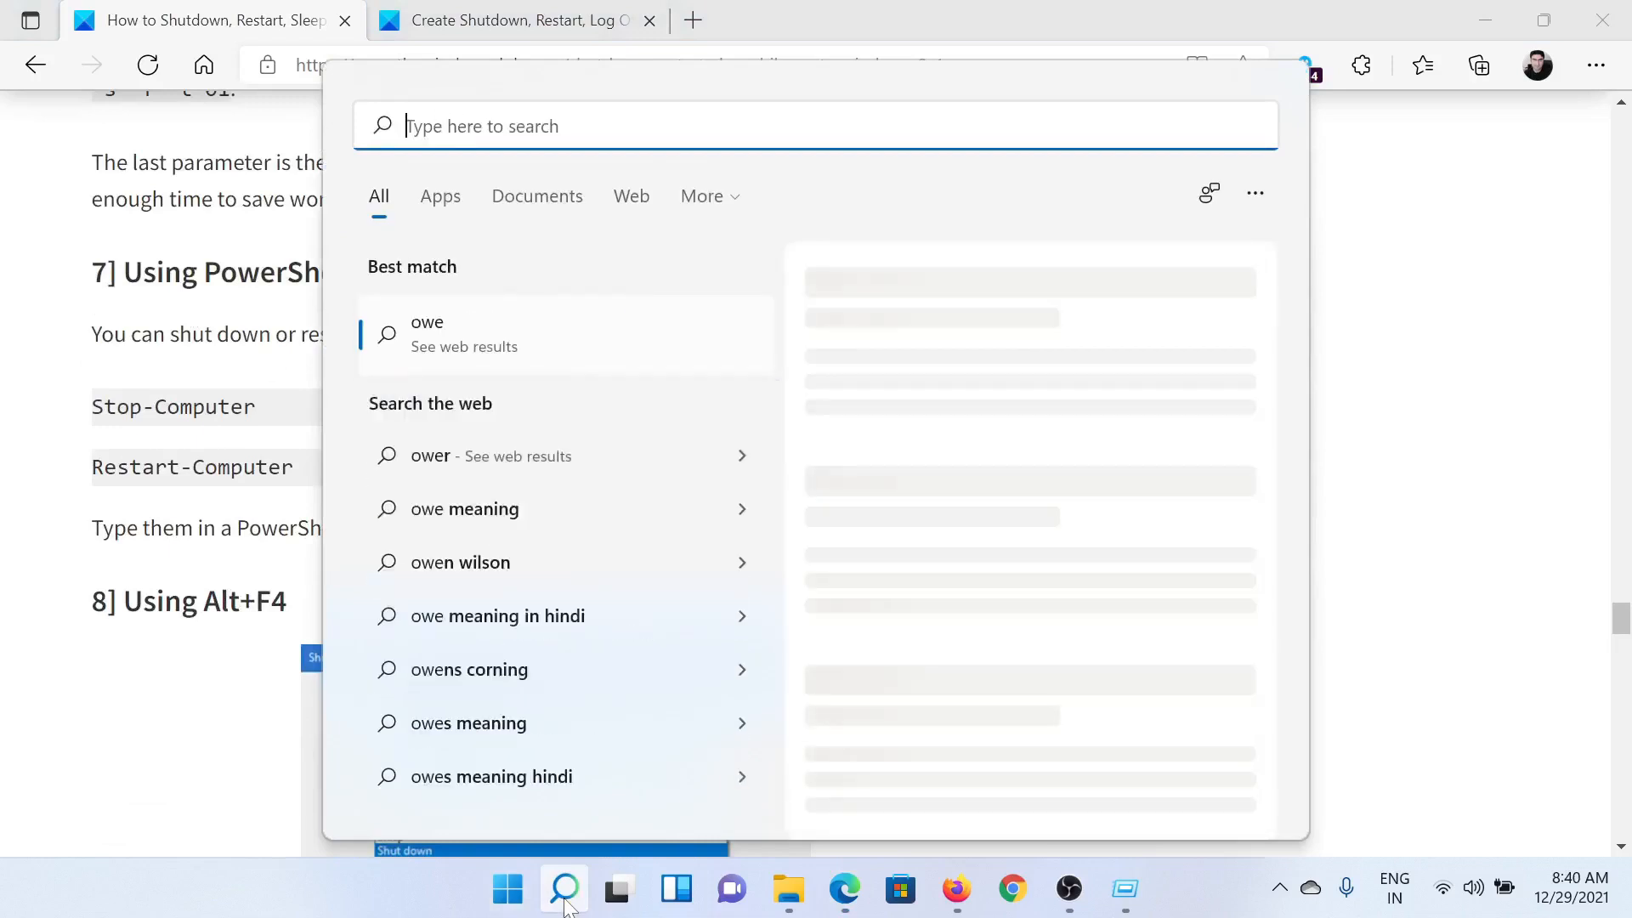
{"action": "type", "text": "powers"}
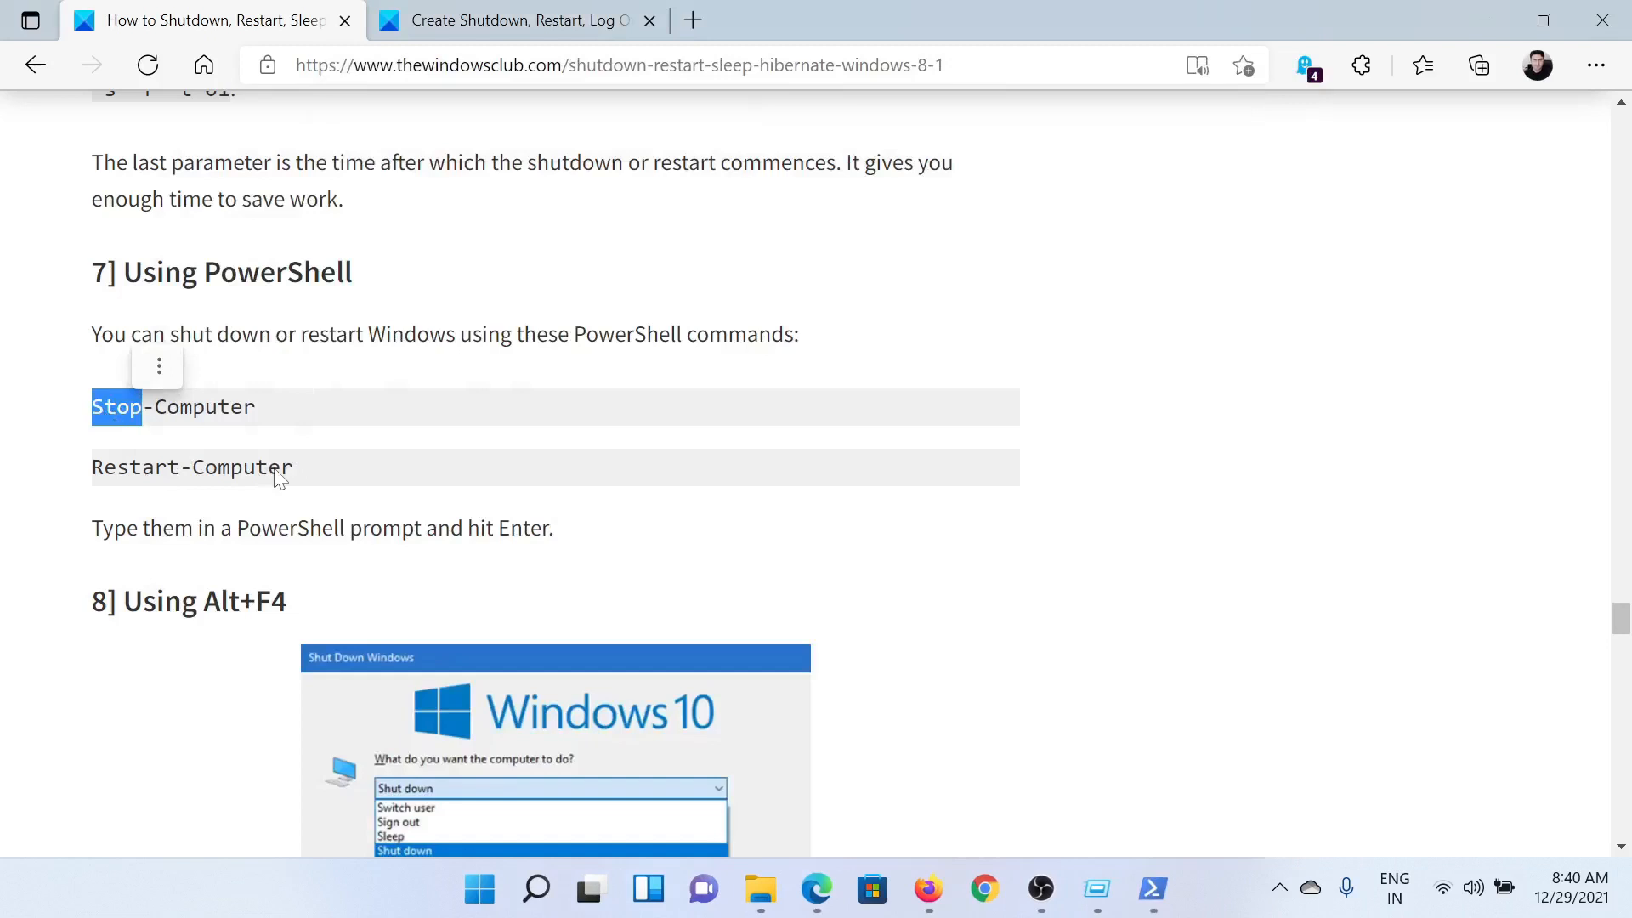
{"action": "mouse_move", "coordinate": [392, 495]}
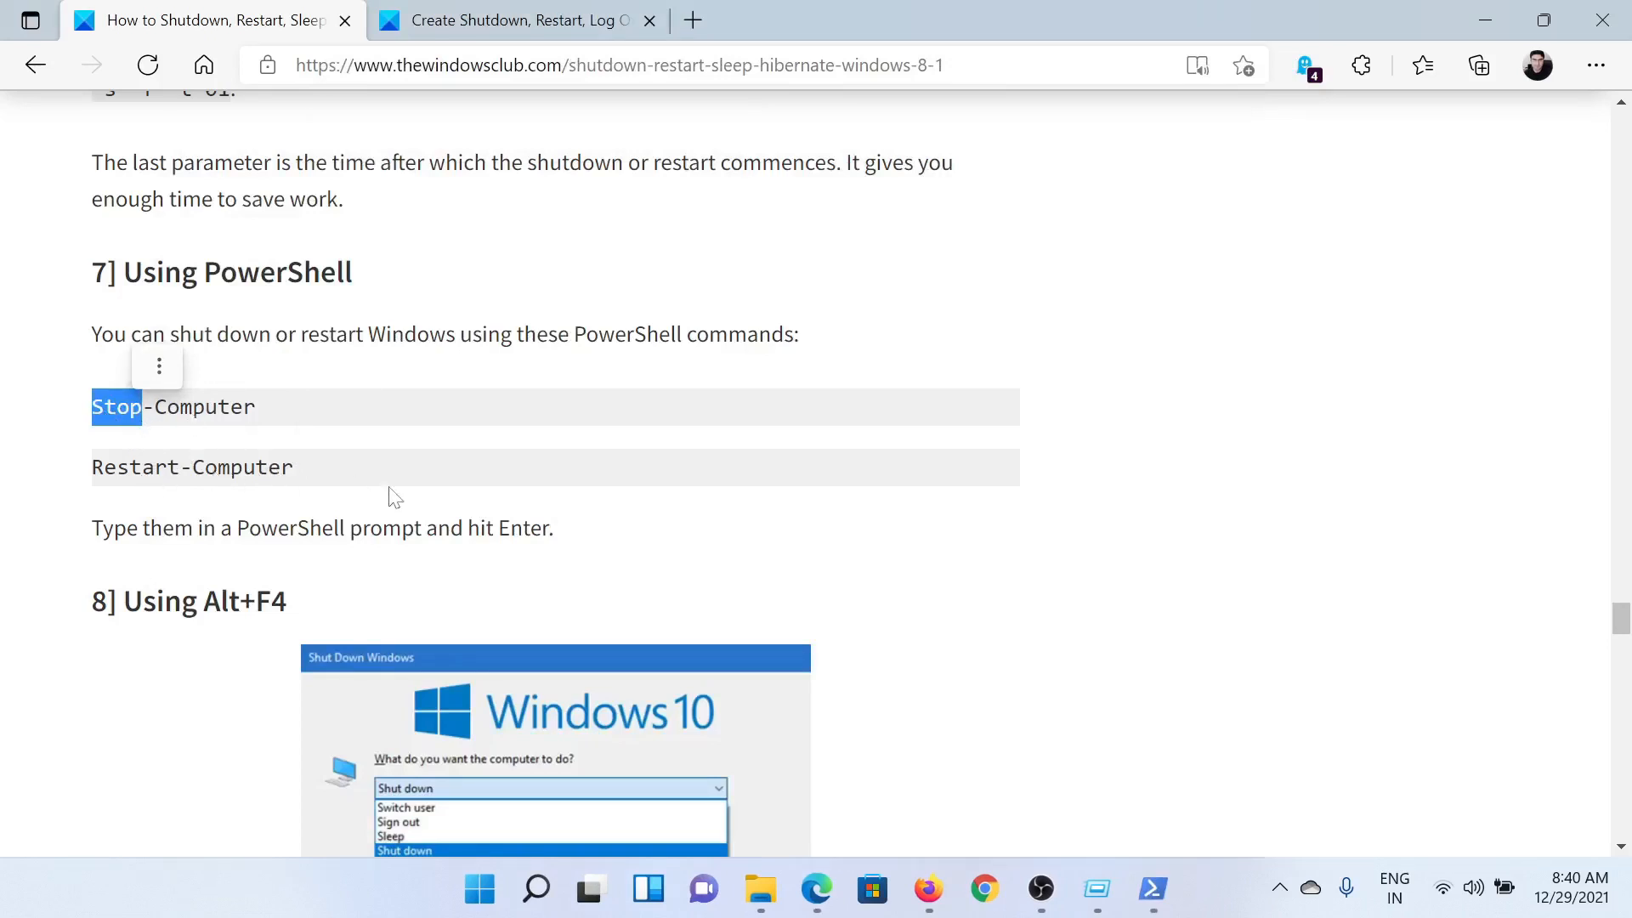
{"action": "scroll", "scroll_direction": "down", "scroll_amount": 3}
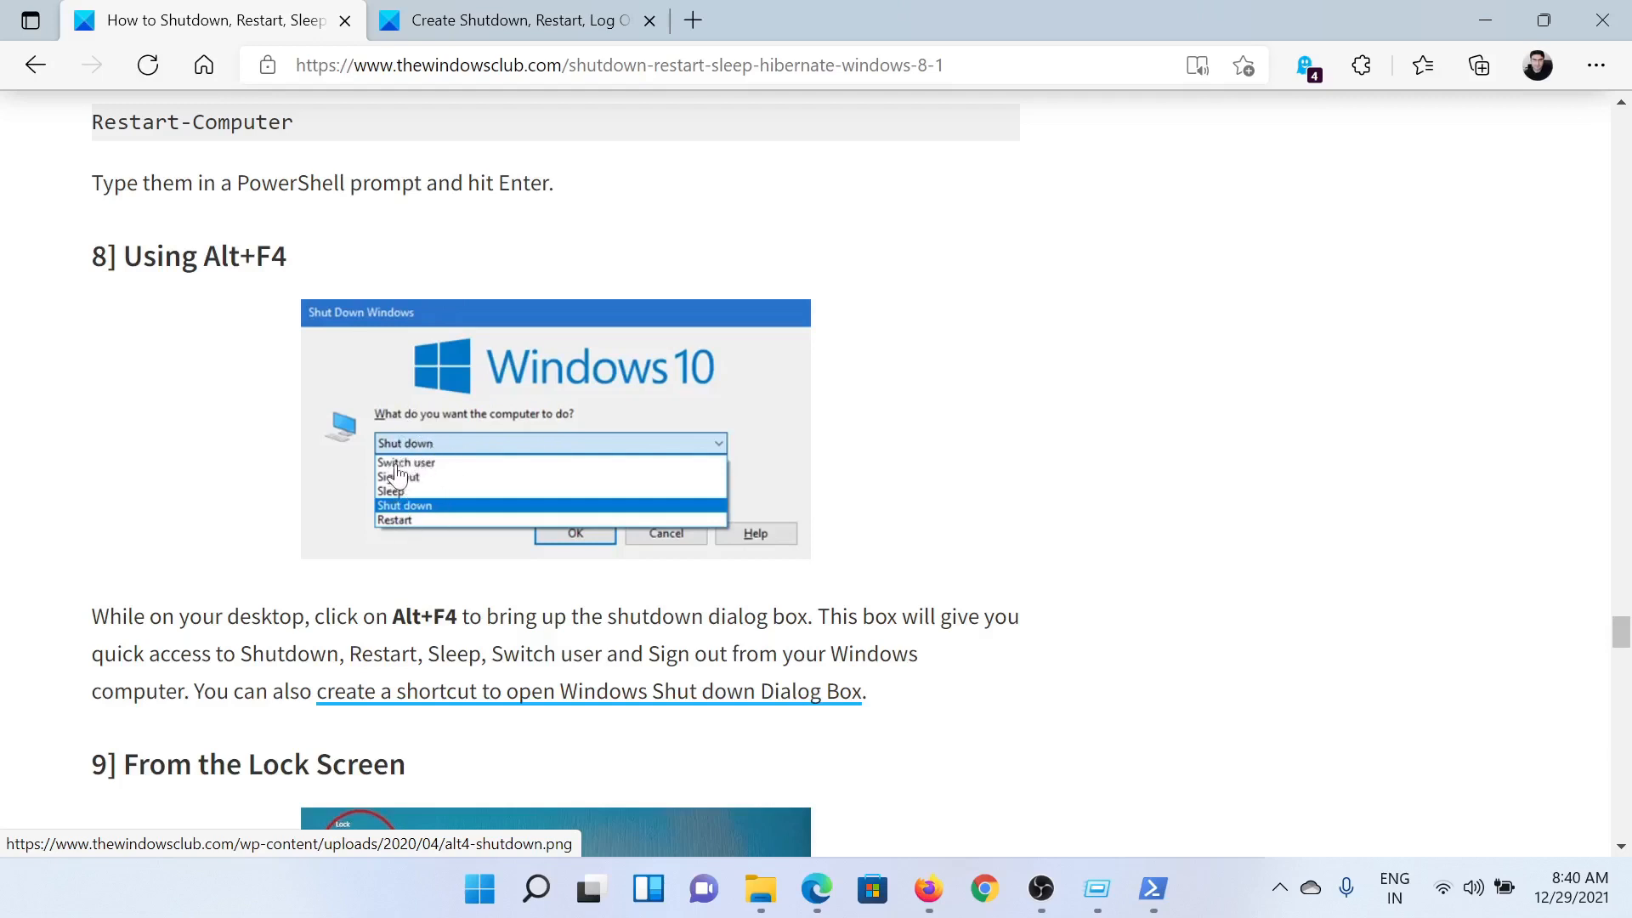
{"action": "mouse_move", "coordinate": [407, 486]}
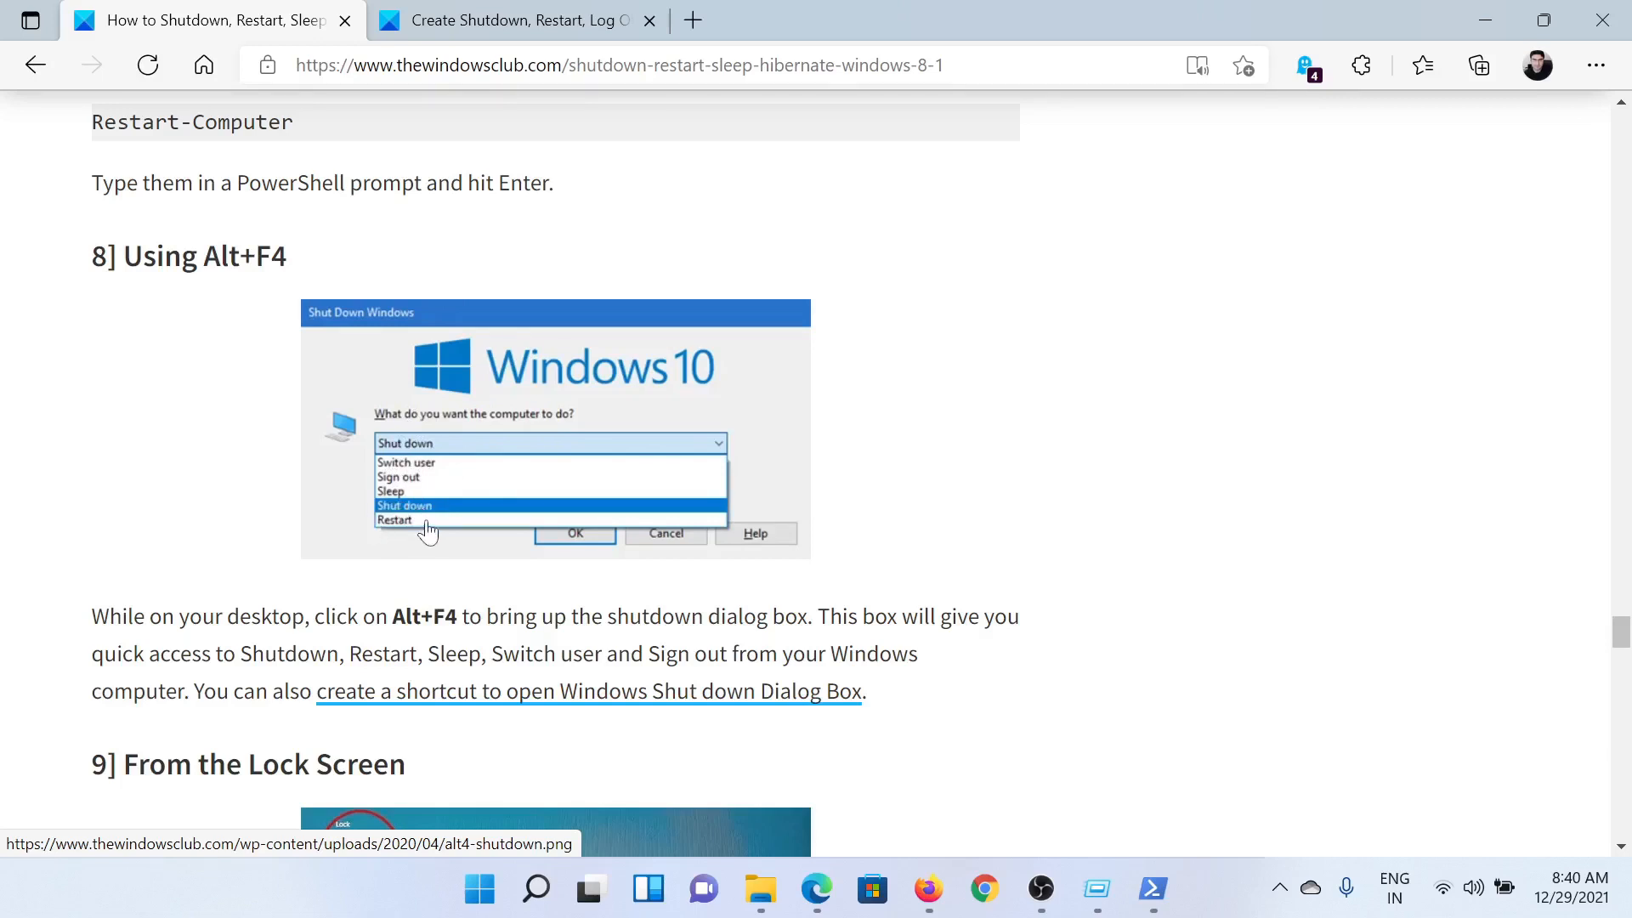
{"action": "scroll", "scroll_direction": "down", "scroll_amount": 3}
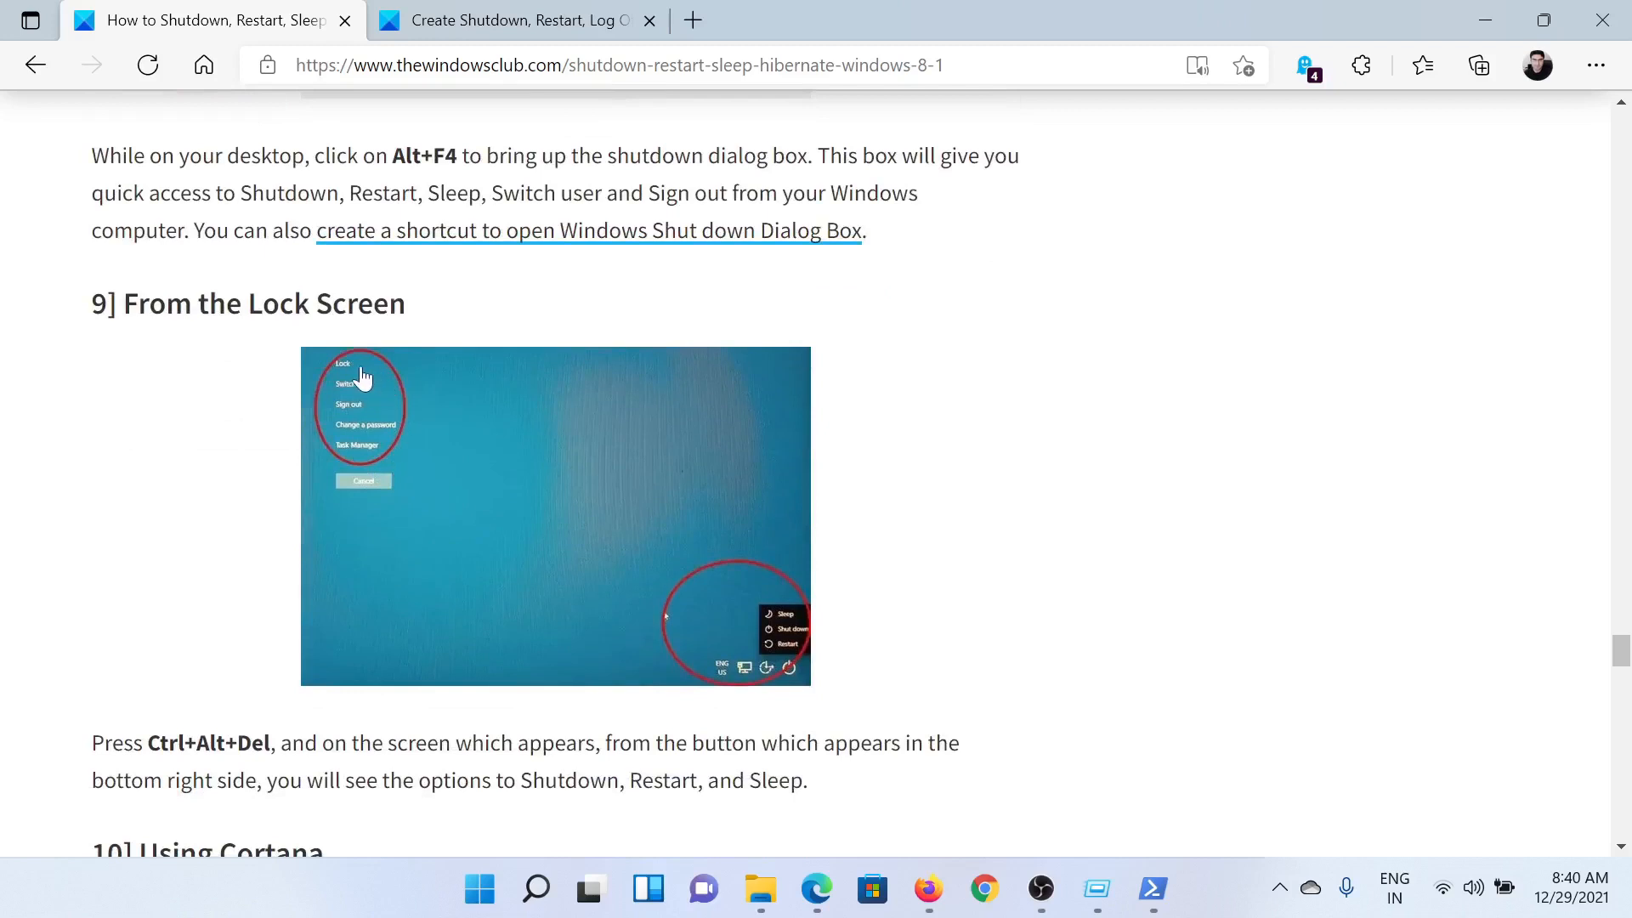
{"action": "mouse_move", "coordinate": [350, 416]}
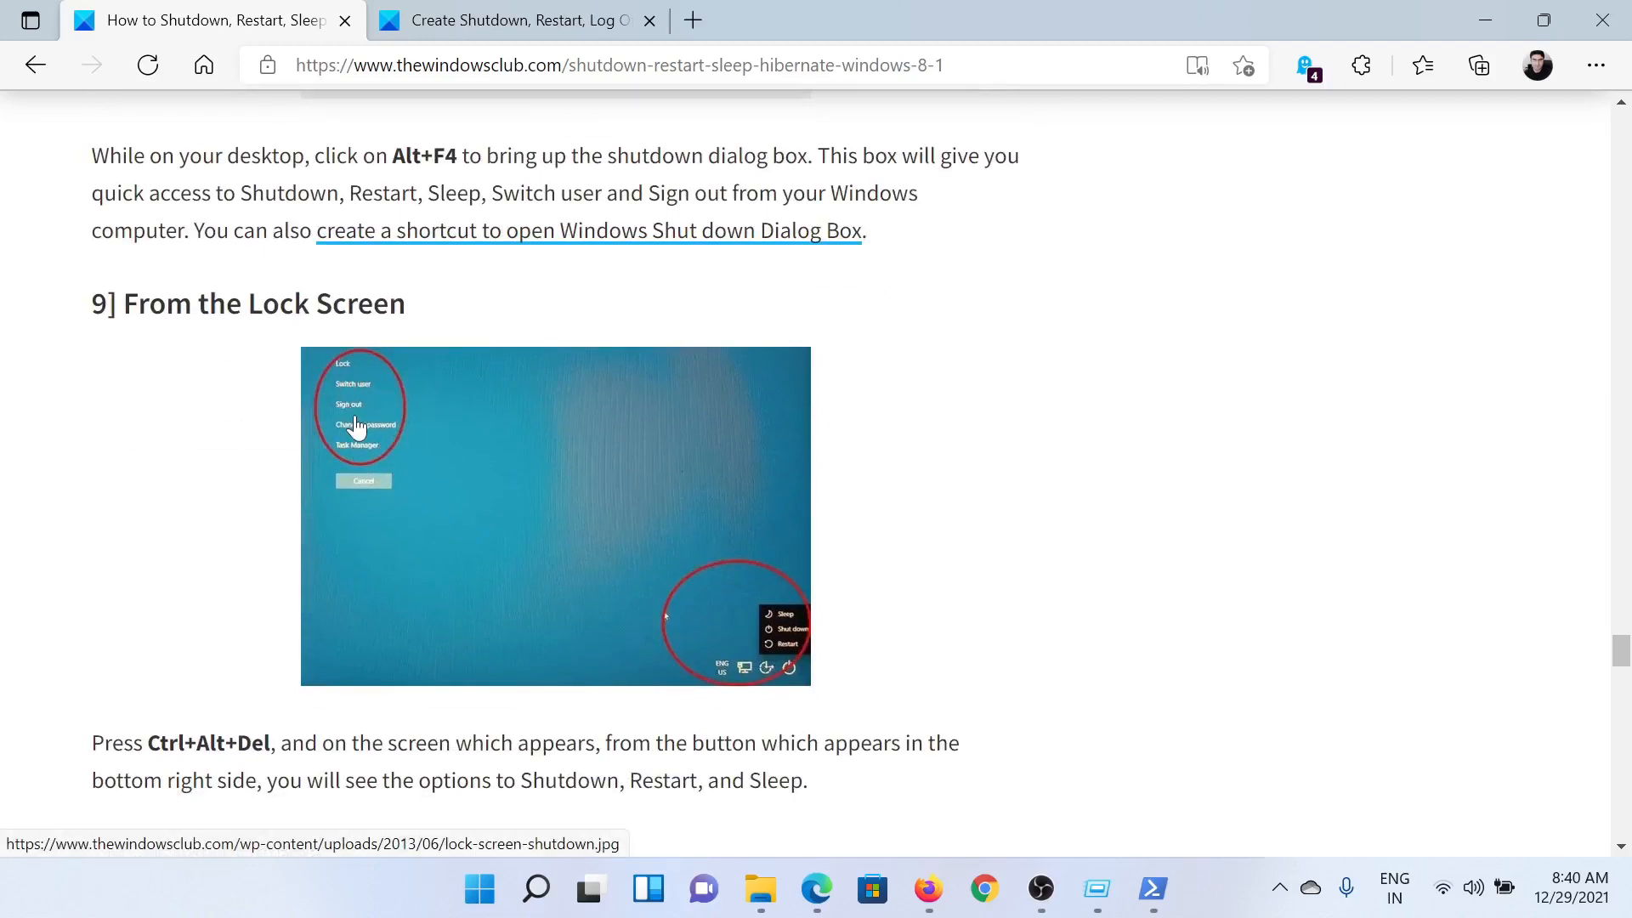
{"action": "mouse_move", "coordinate": [585, 660]}
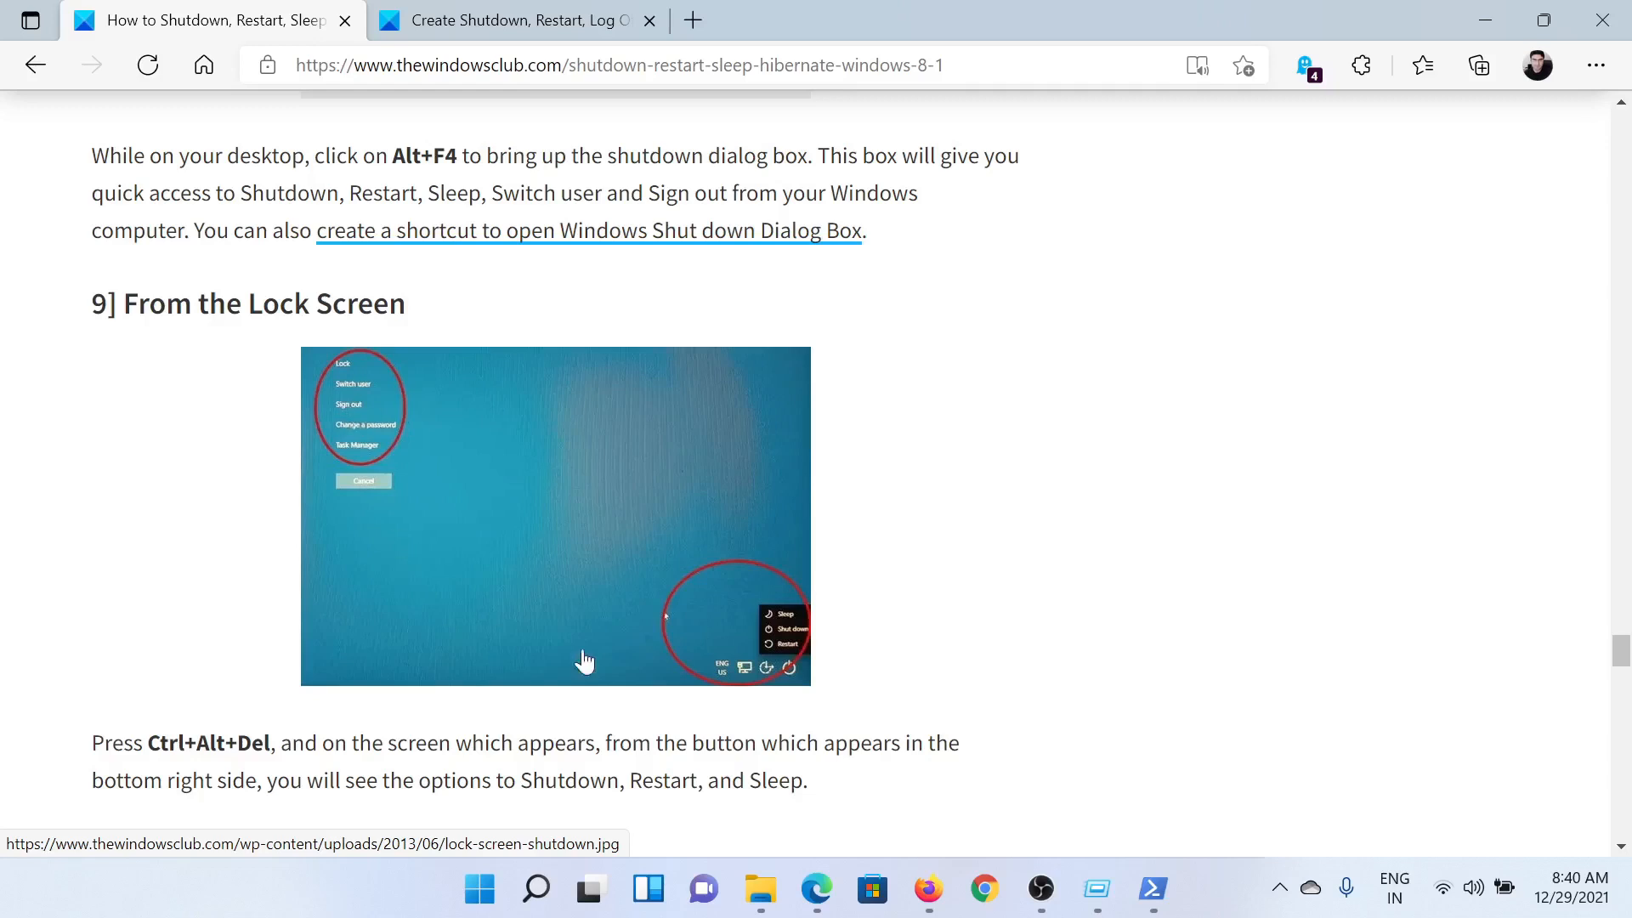
{"action": "scroll", "scroll_direction": "down", "scroll_amount": 3}
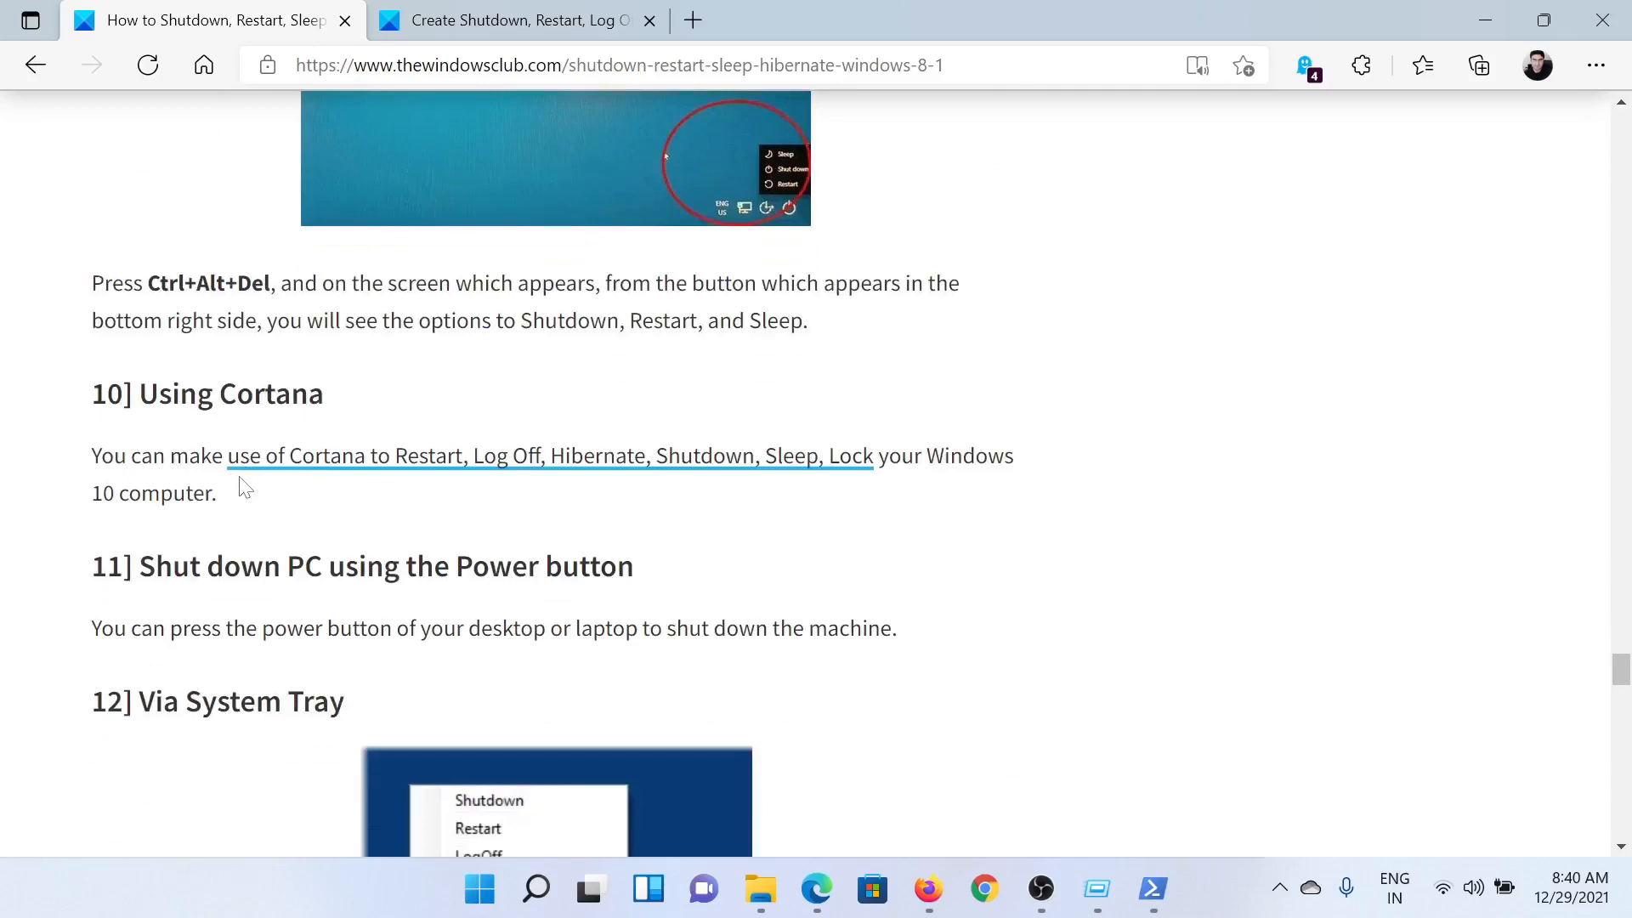
{"action": "mouse_move", "coordinate": [256, 534]}
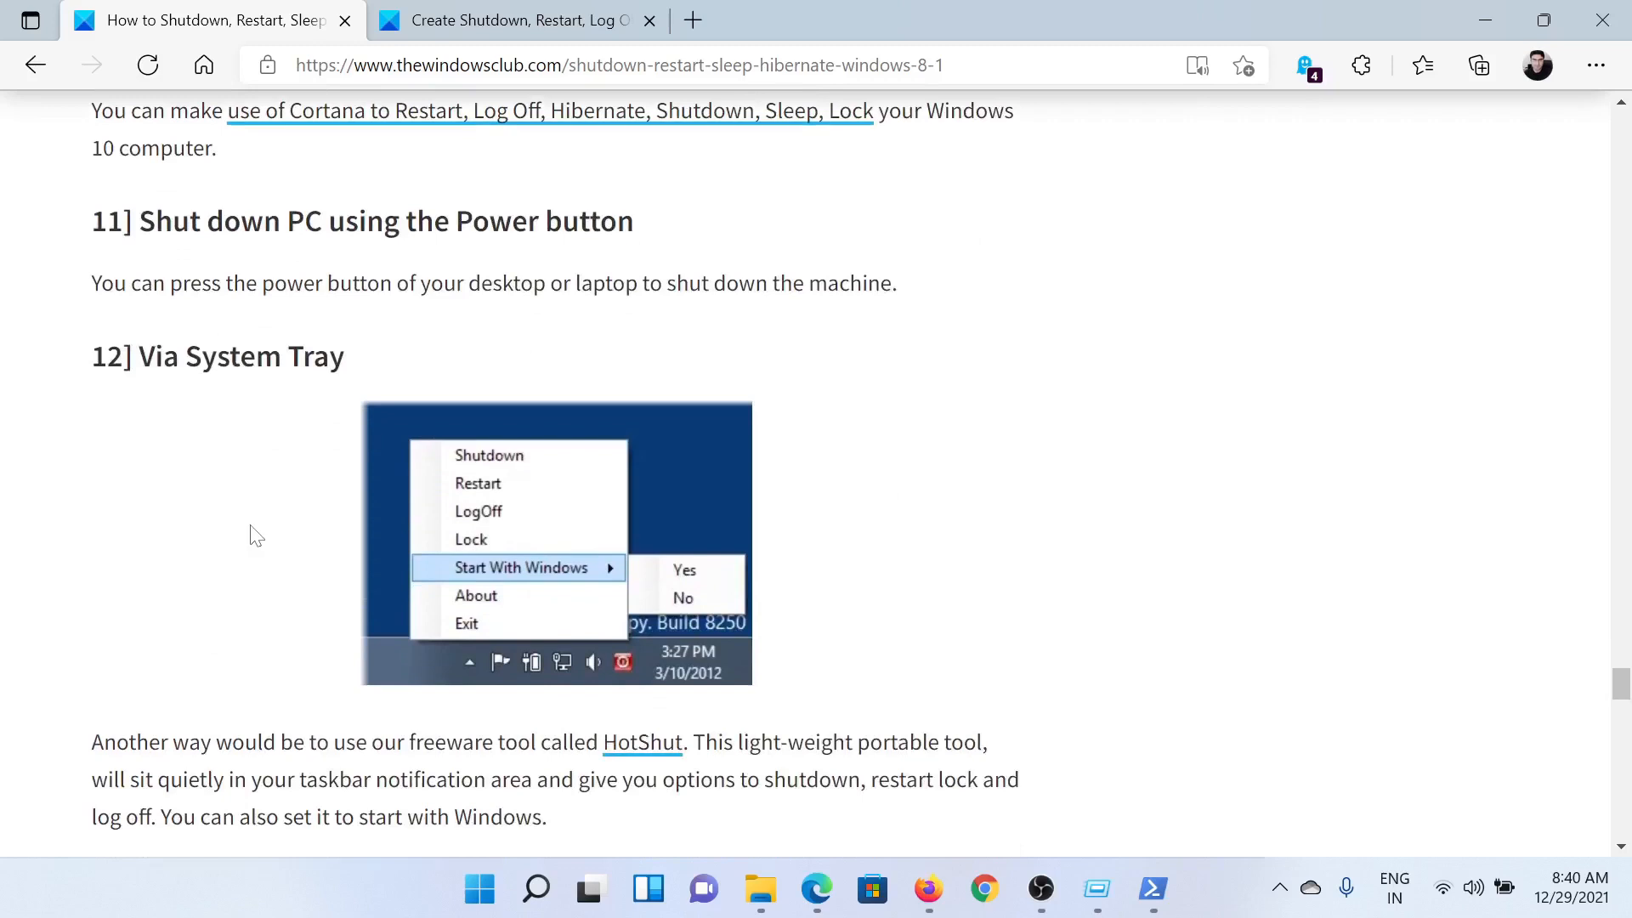
{"action": "mouse_move", "coordinate": [299, 531]}
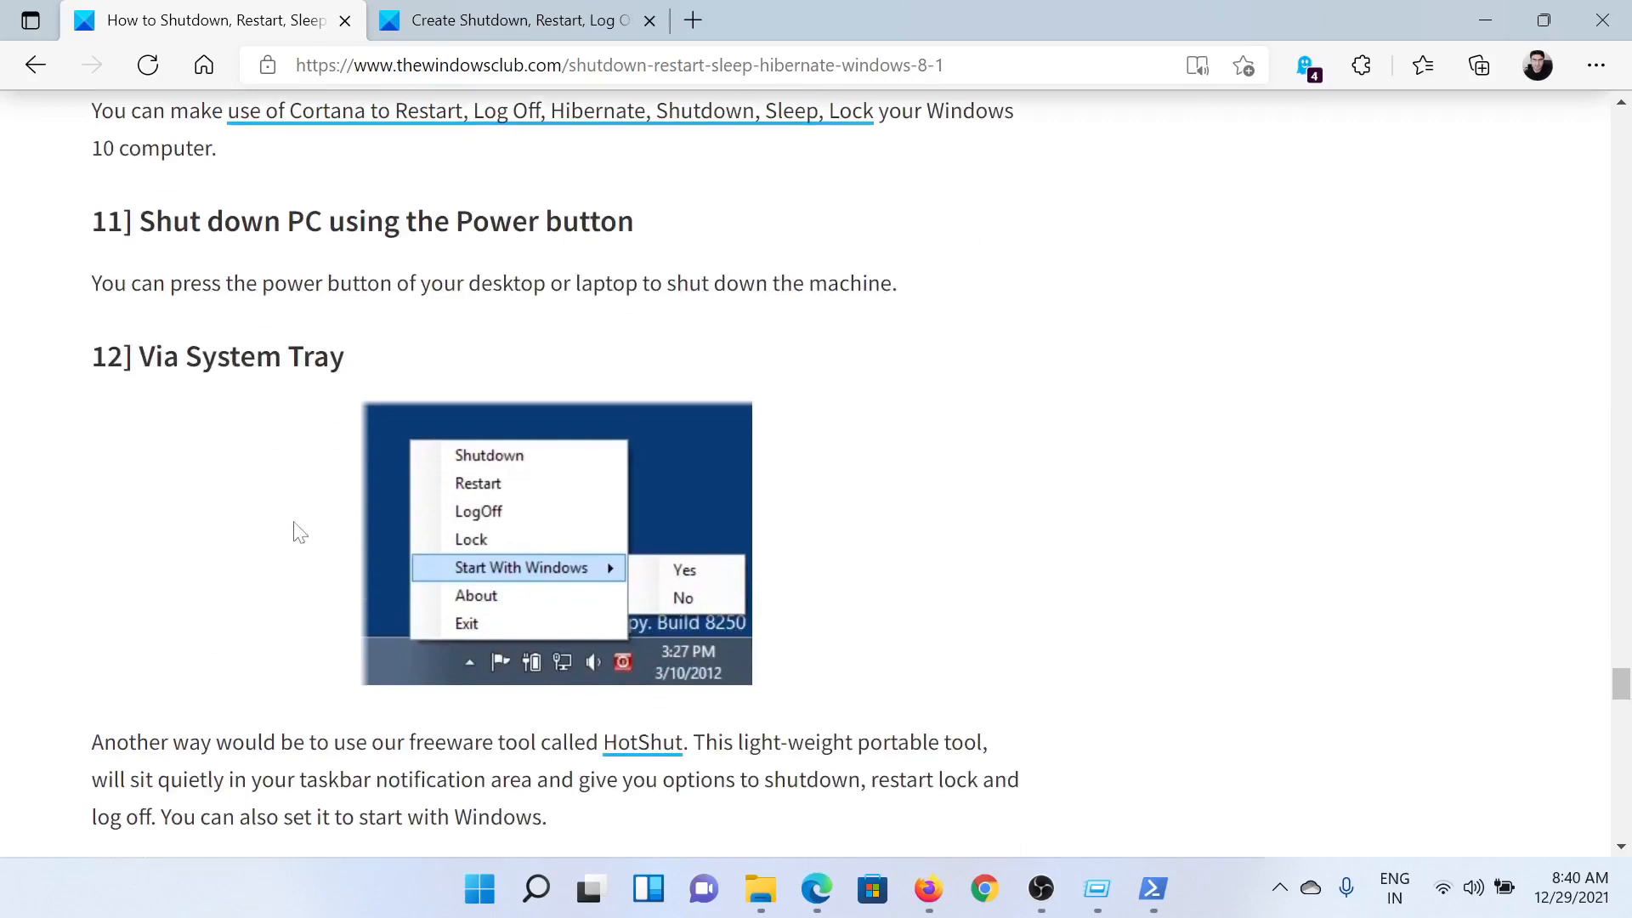
{"action": "scroll", "scroll_direction": "down", "scroll_amount": 3}
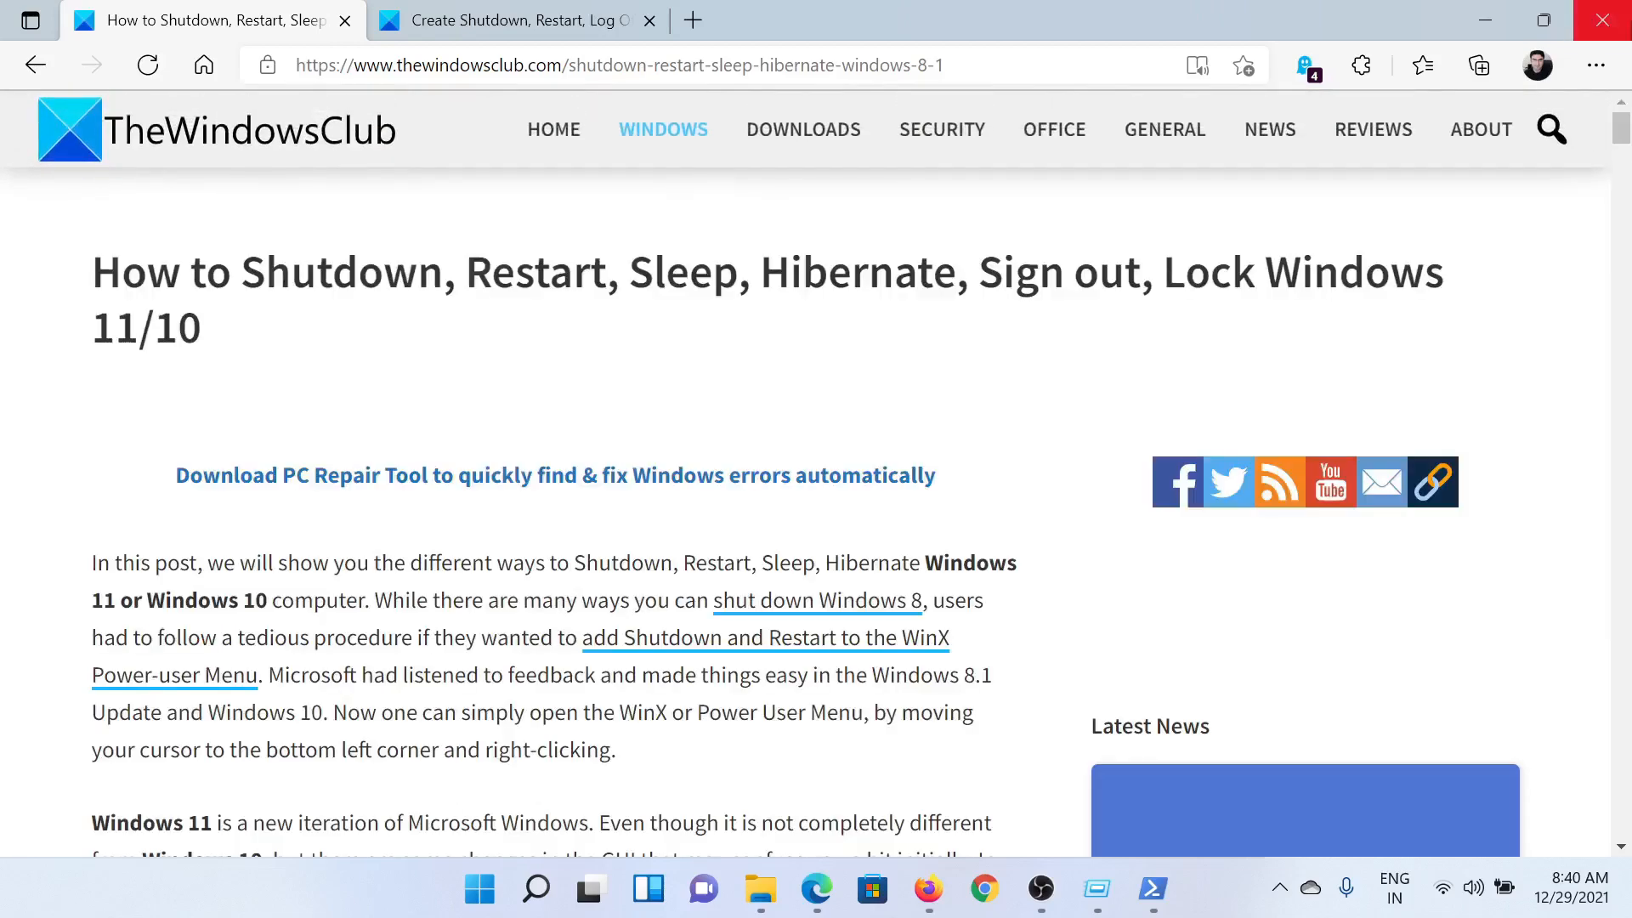
{"action": "mouse_move", "coordinate": [1606, 21]}
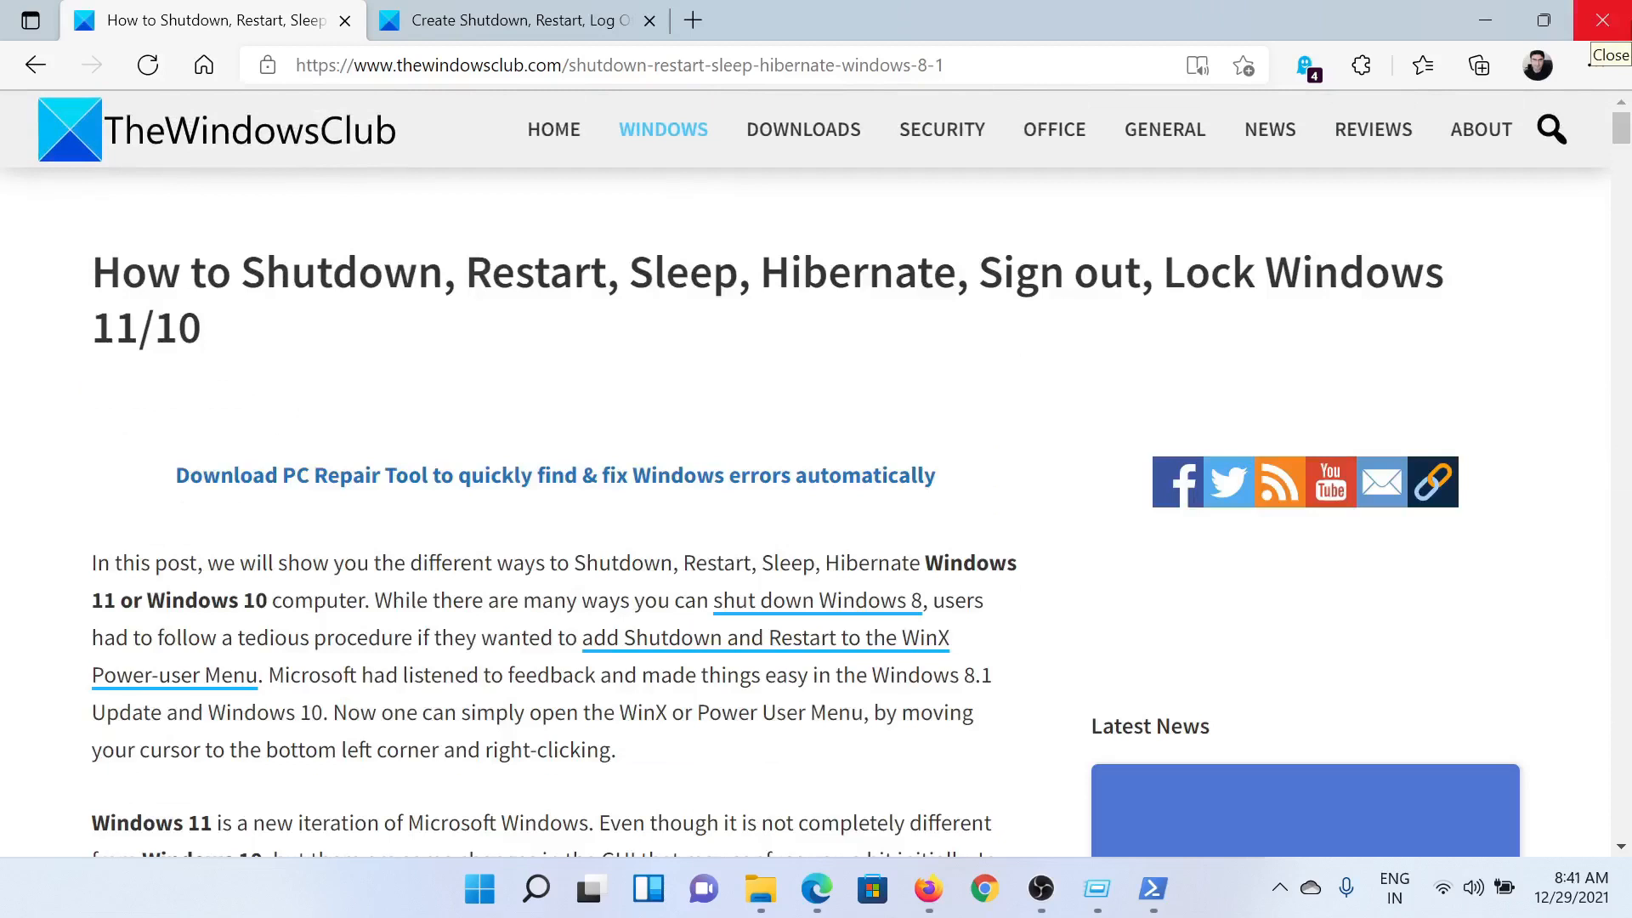
{"action": "mouse_move", "coordinate": [1598, 65]}
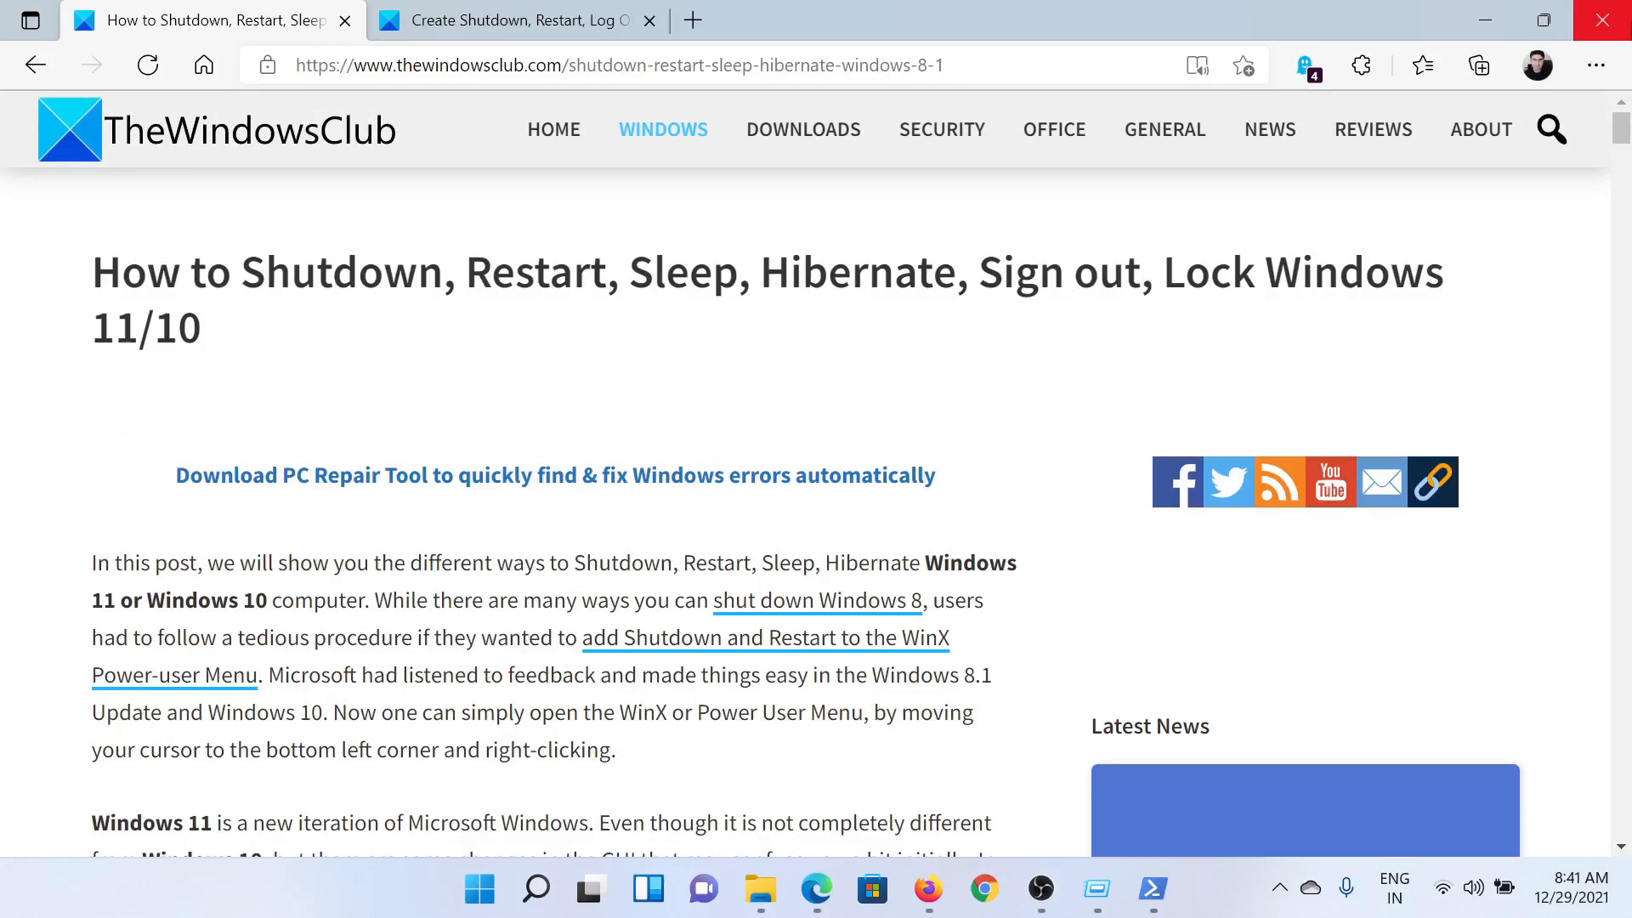